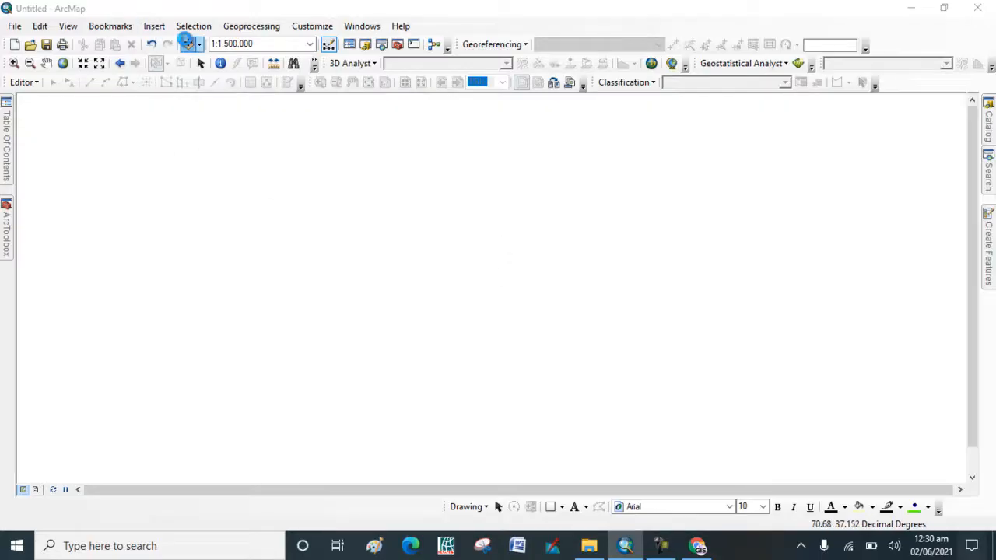
Step: Add chitral.shp and style it as a hollow polygon with a red, width-2 outline
{"action": "left_click", "coordinate": [186, 44]}
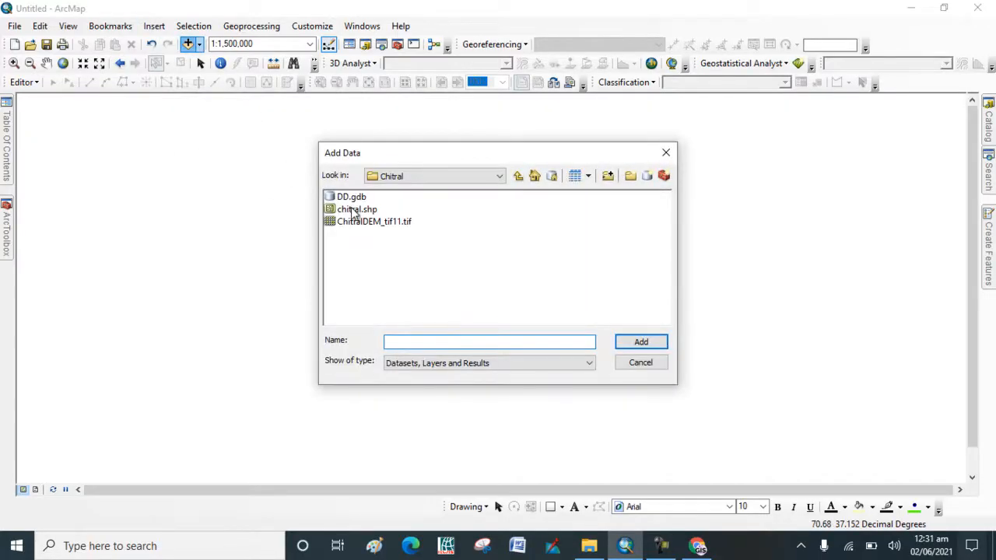
{"action": "left_click", "coordinate": [640, 342]}
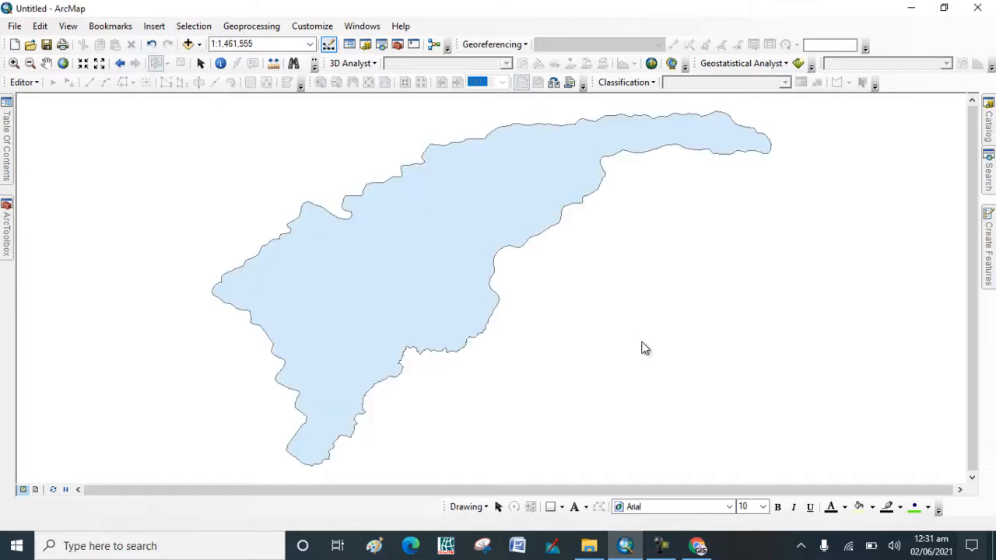
{"action": "left_click", "coordinate": [156, 63]}
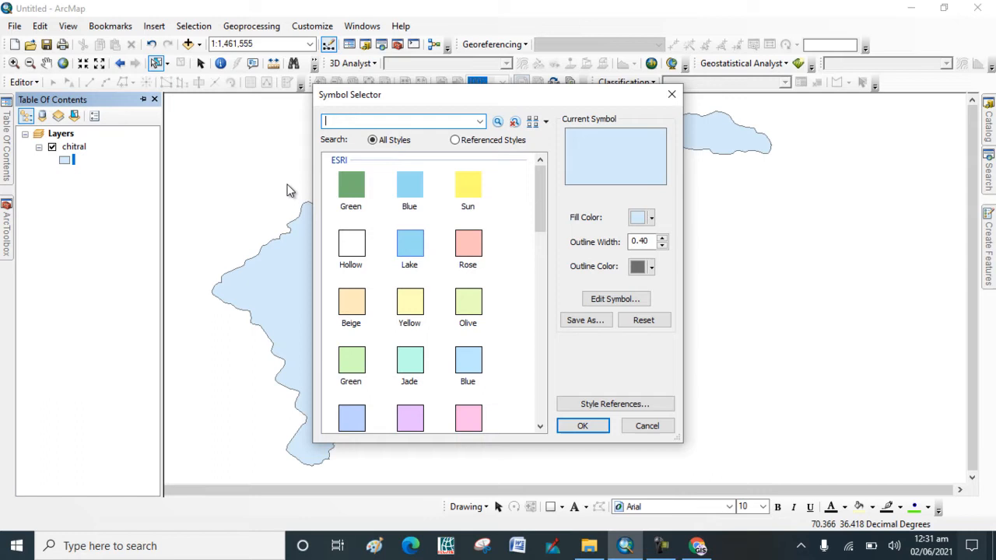
{"action": "left_click", "coordinate": [351, 244]}
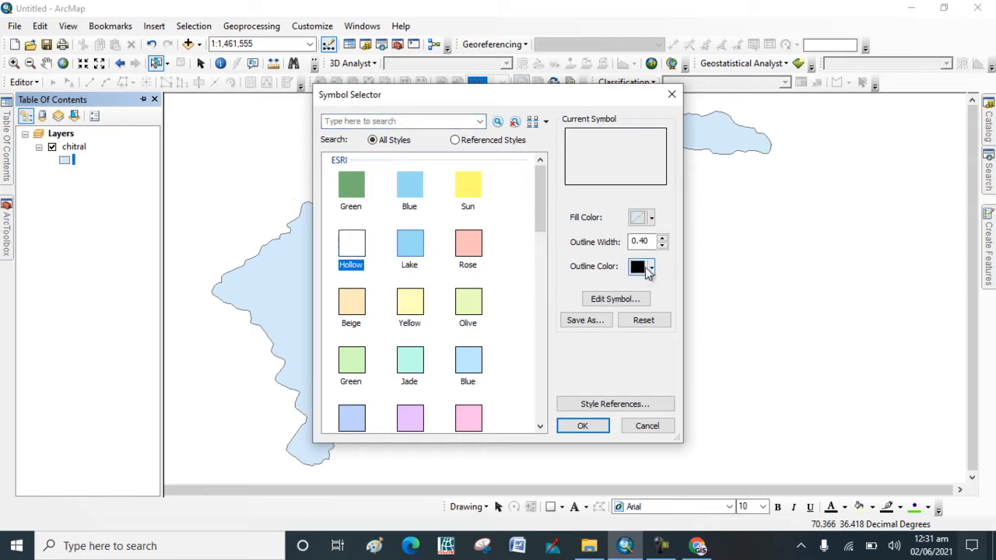
{"action": "left_click", "coordinate": [651, 266]}
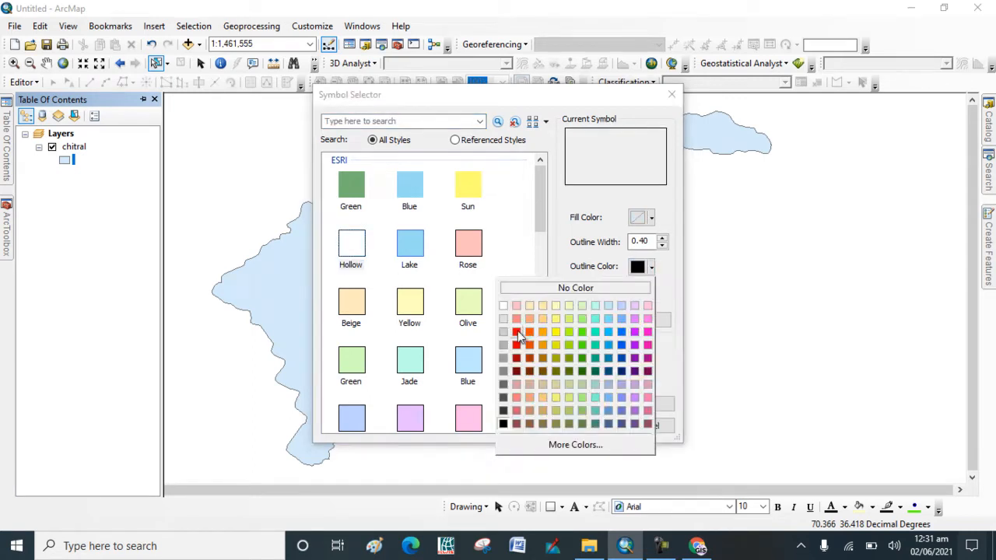
{"action": "left_click", "coordinate": [516, 333]}
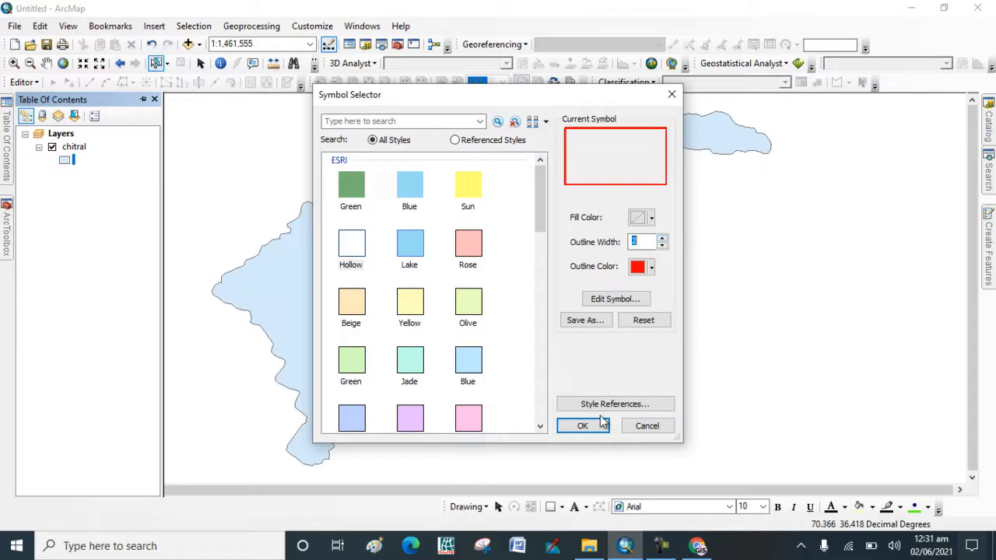
{"action": "left_click", "coordinate": [582, 426]}
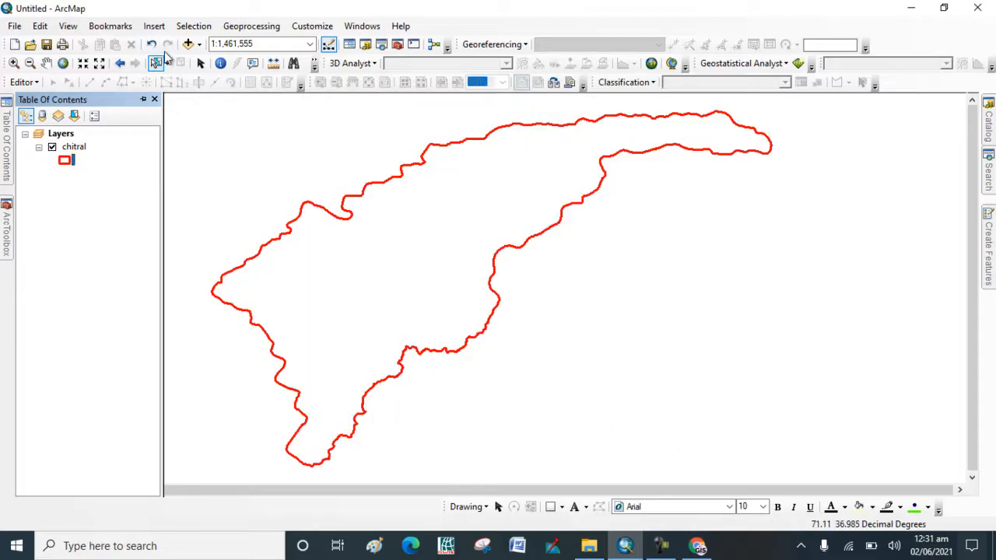
Step: Add the ChitralDEM_tif11.tif elevation raster from the Chitral folder
{"action": "left_click", "coordinate": [191, 44]}
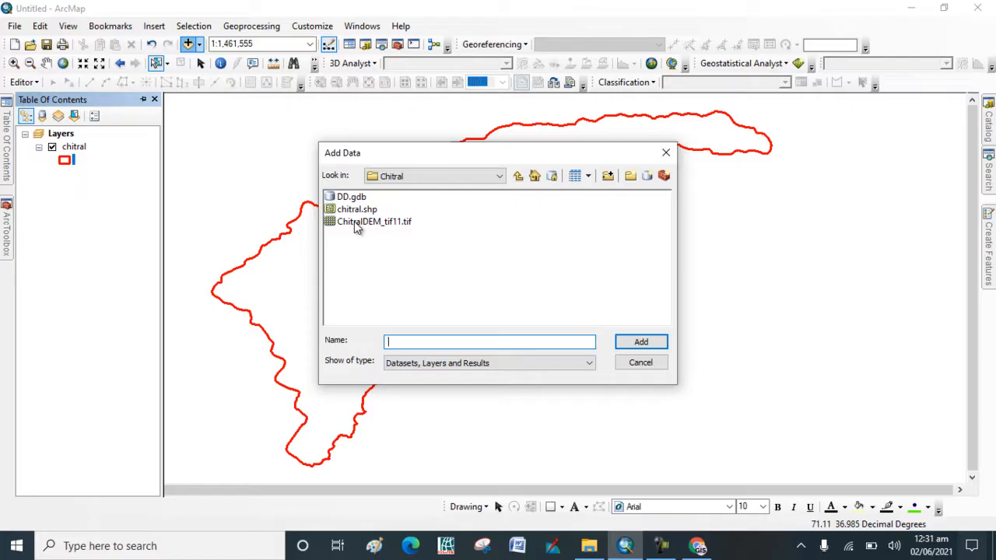
{"action": "left_click", "coordinate": [375, 221]}
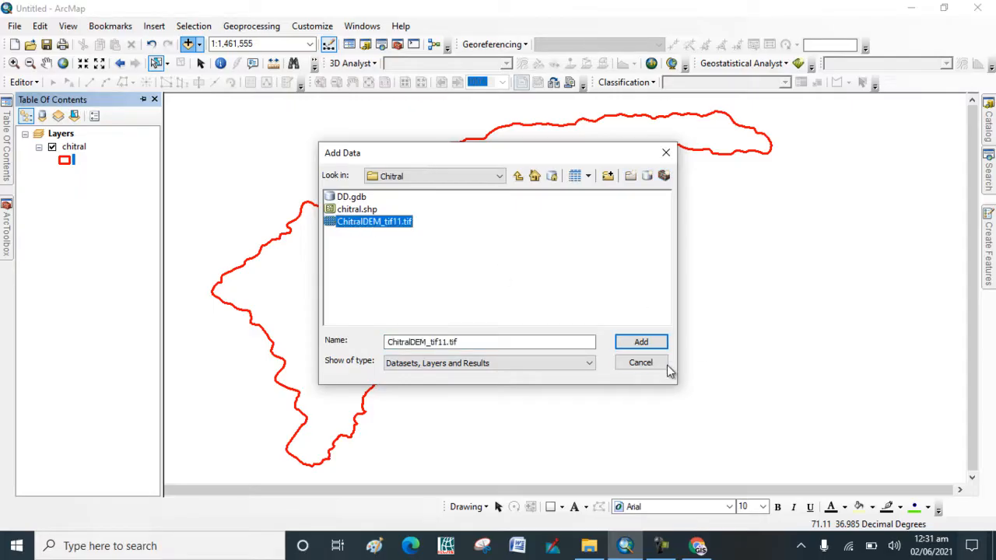
{"action": "left_click", "coordinate": [640, 342]}
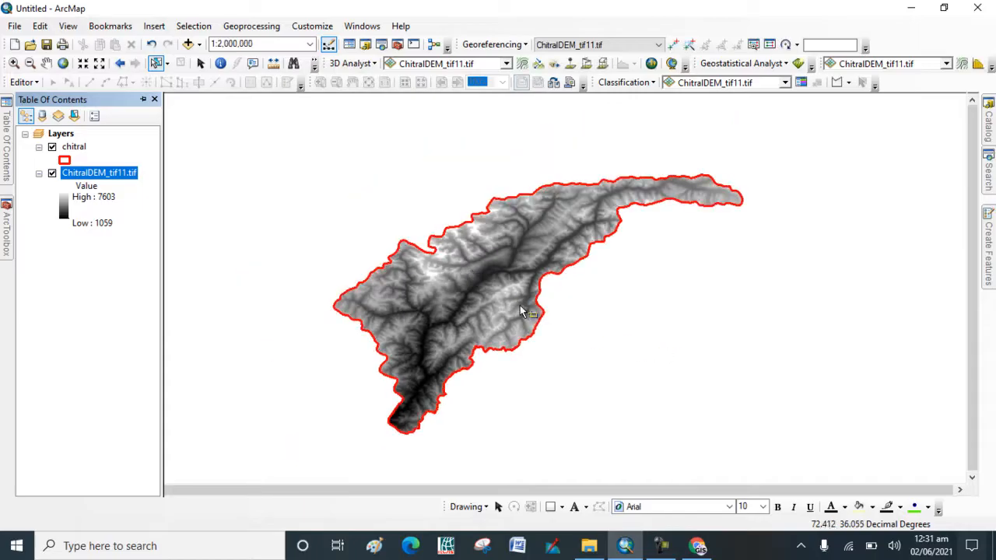
{"action": "mouse_move", "coordinate": [494, 315]}
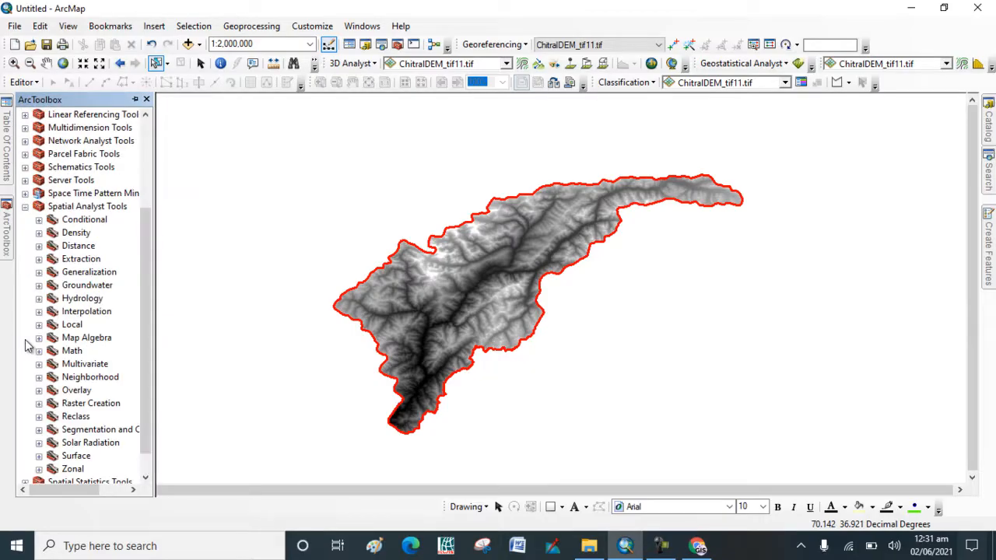
{"action": "mouse_move", "coordinate": [109, 265]}
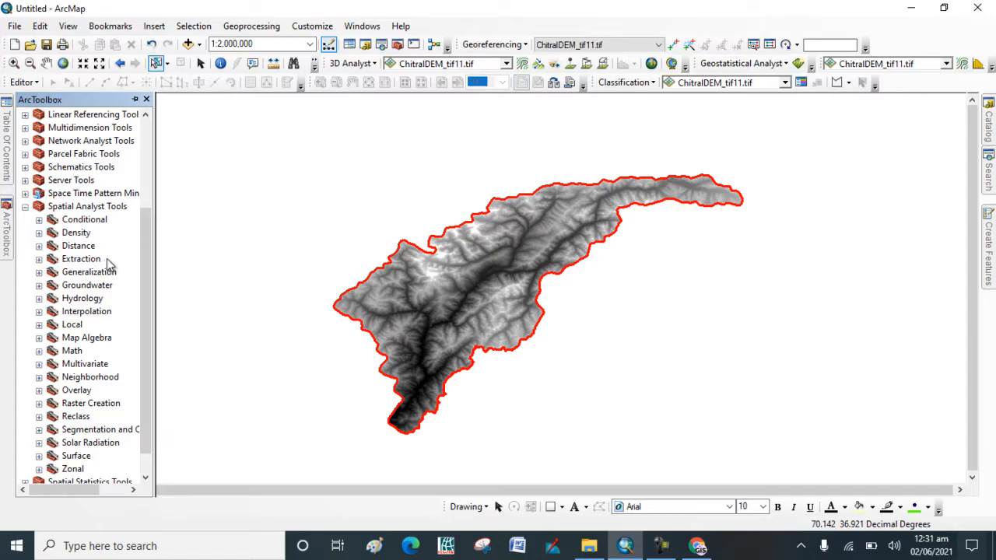
{"action": "mouse_move", "coordinate": [49, 311]}
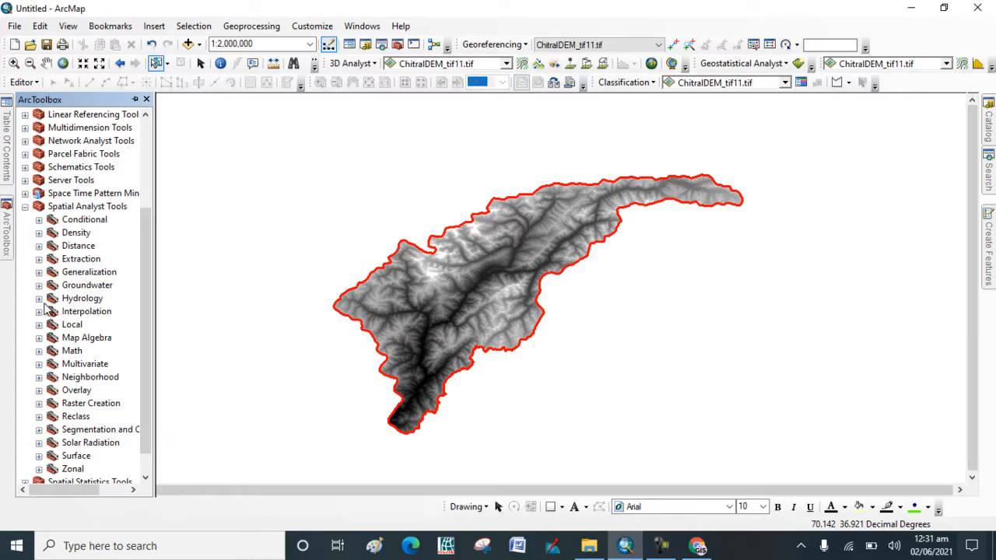
Step: Run the Hydrology Fill tool on ChitralDEM_tif11.tif, writing Fill_tif1 to DD.gdb
{"action": "left_click", "coordinate": [38, 298]}
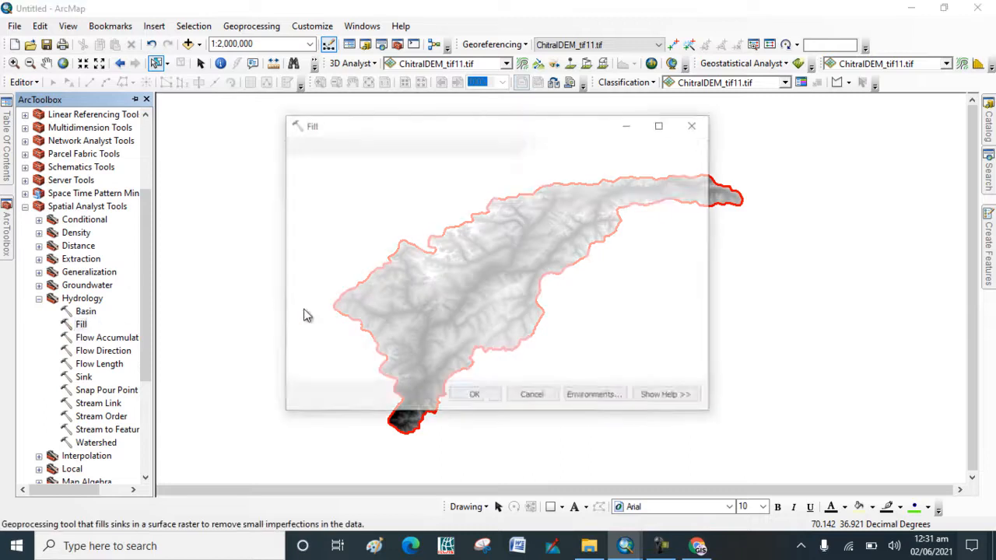
{"action": "left_click", "coordinate": [657, 166]}
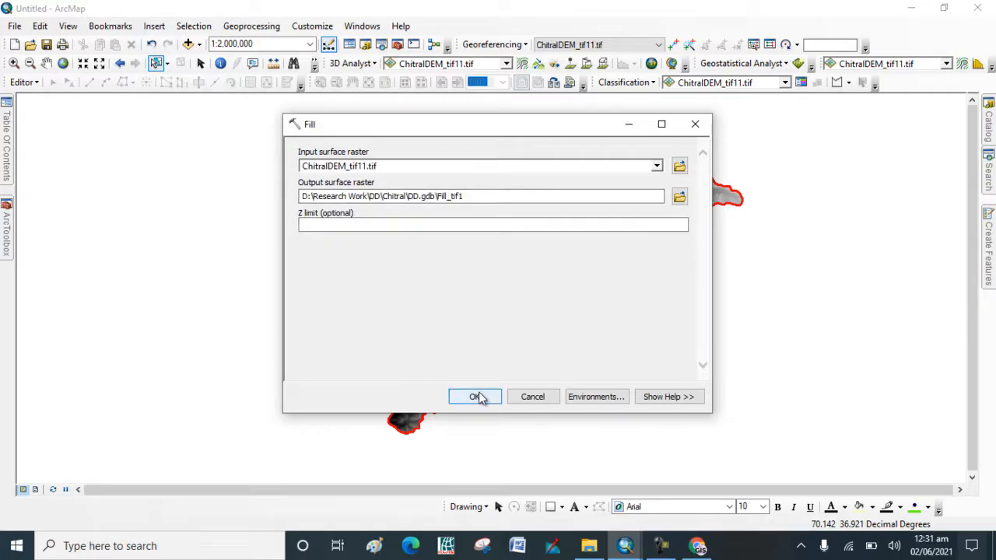
{"action": "left_click", "coordinate": [475, 396]}
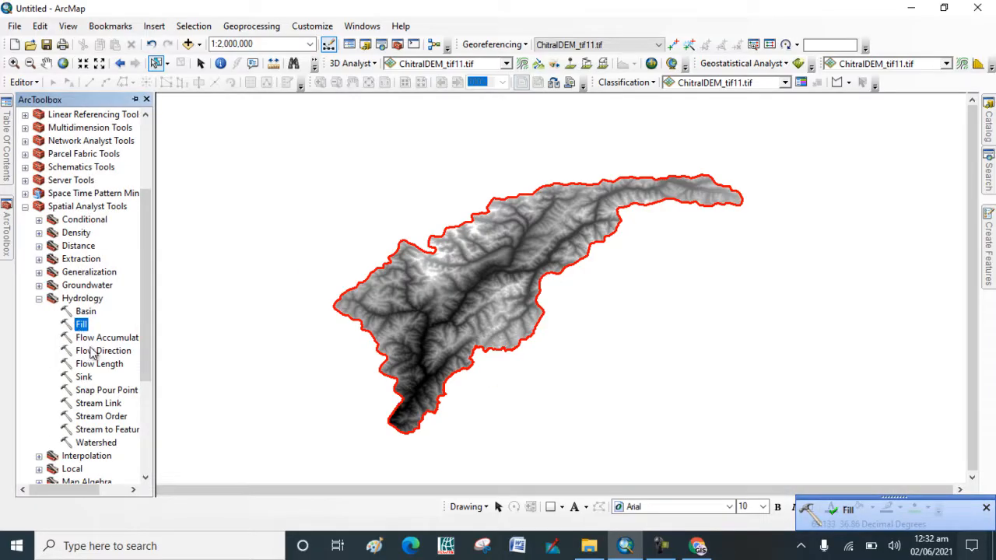
Step: Run Flow Direction on Fill_tif1 to create the FlowDirection raster
{"action": "double_click", "coordinate": [103, 350]}
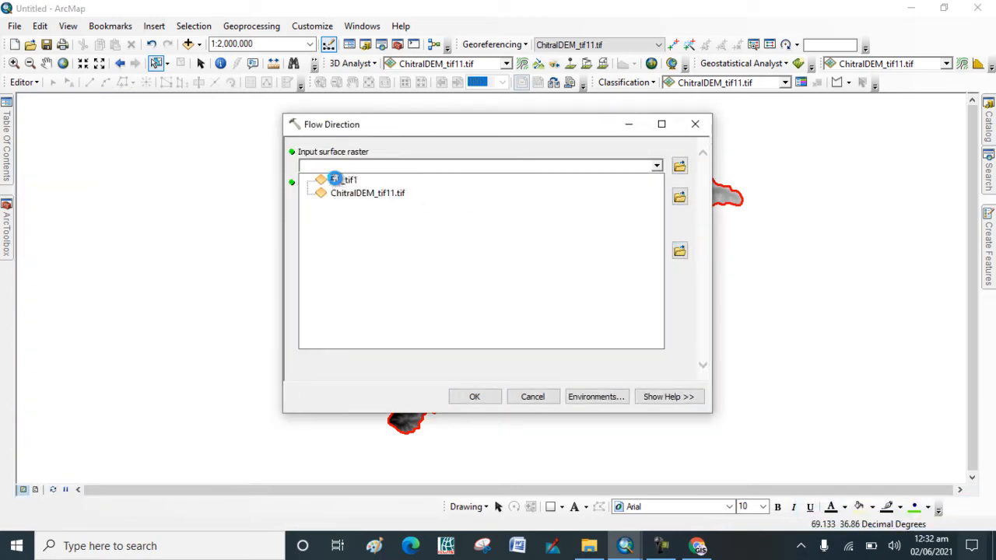
{"action": "left_click", "coordinate": [348, 179]}
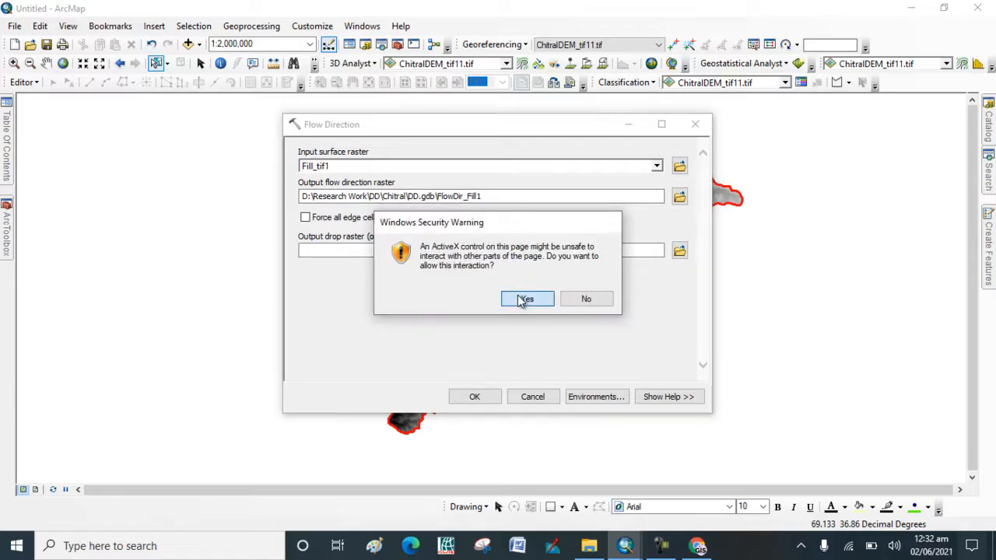
{"action": "left_click", "coordinate": [526, 299]}
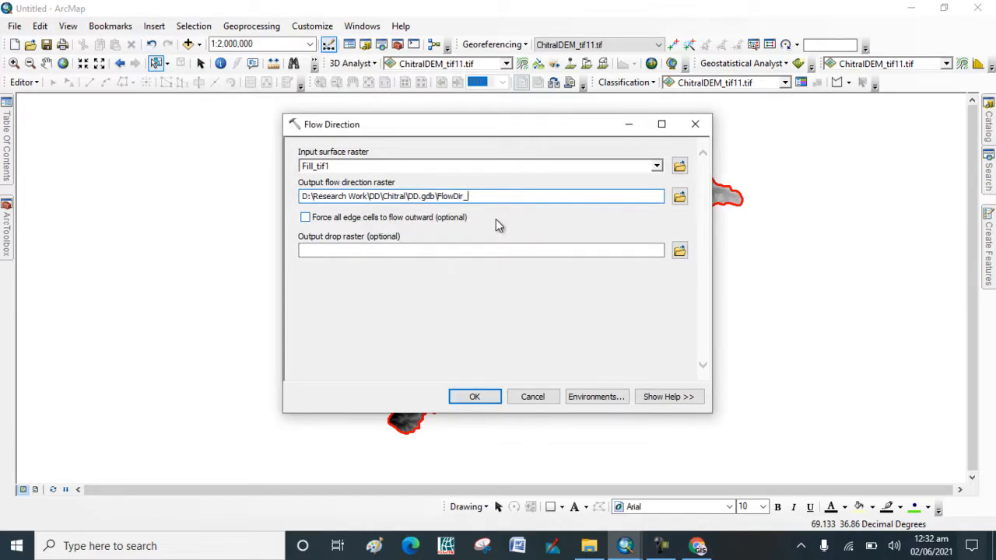
{"action": "type", "text": "ection"}
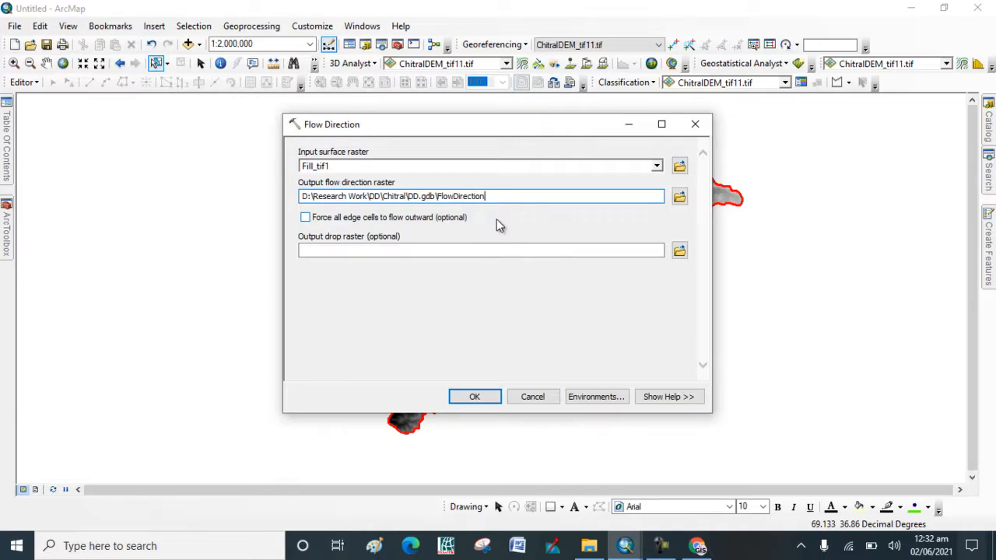
{"action": "left_click", "coordinate": [475, 396]}
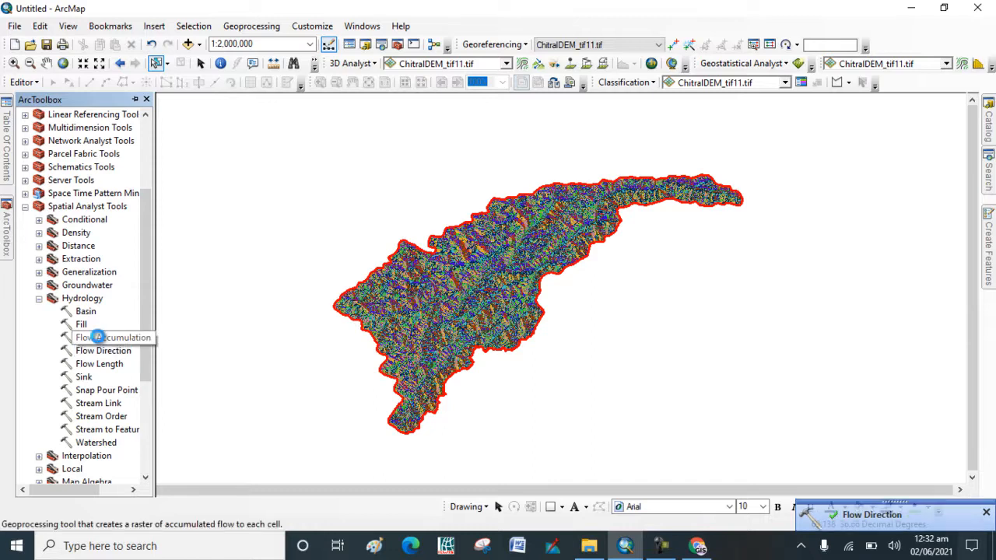
Step: Run Flow Accumulation on the FlowDirection raster to produce FlowAccumulation
{"action": "double_click", "coordinate": [113, 337]}
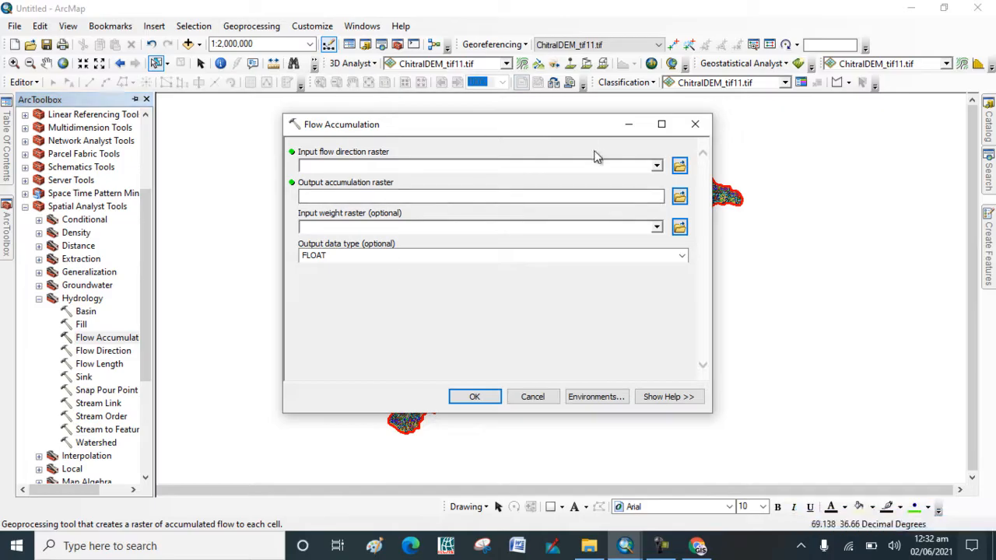
{"action": "left_click", "coordinate": [657, 165]}
{"action": "type", "text": "D:\\Research Work\\DD\\Chitral\\DD.gdb\\FlowAccumulation"}
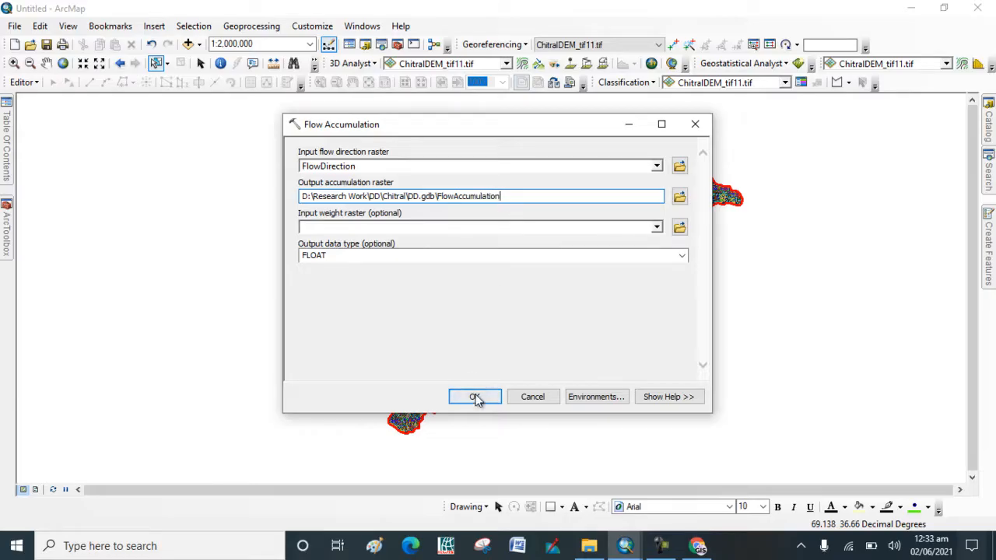
{"action": "left_click", "coordinate": [474, 397]}
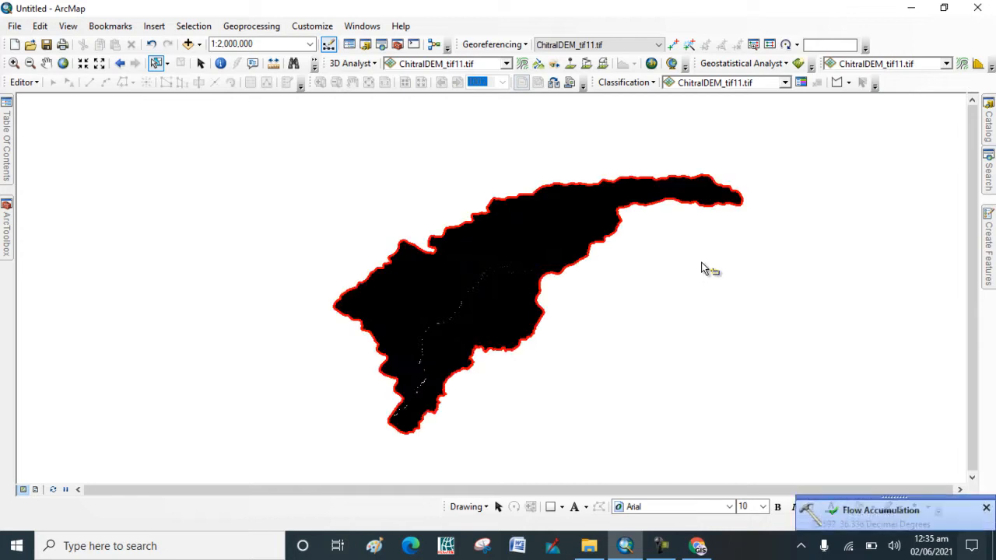
{"action": "mouse_move", "coordinate": [568, 292]}
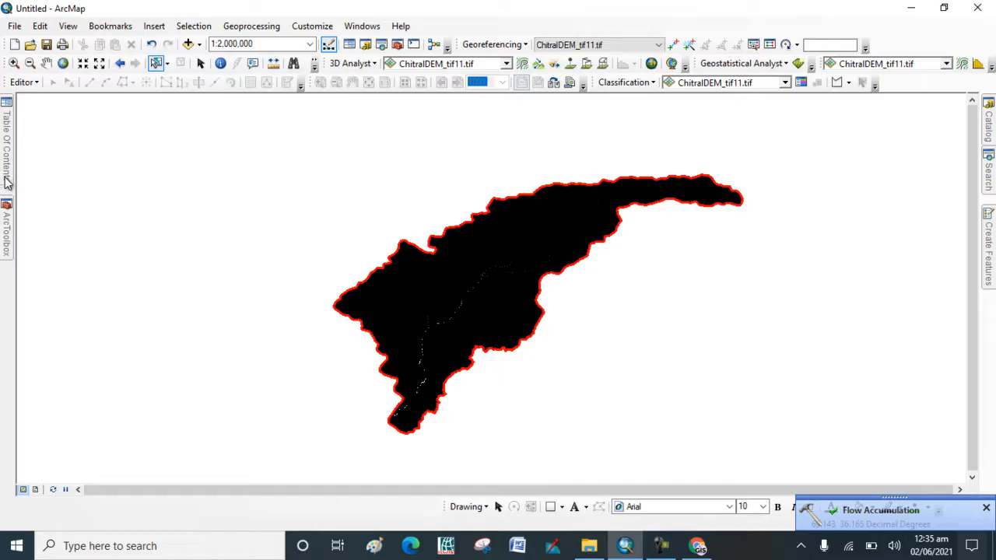
Step: Evaluate "FlowAccumulation" > 1200 in Raster Calculator to create the rastercalc stream raster
{"action": "left_click", "coordinate": [7, 218]}
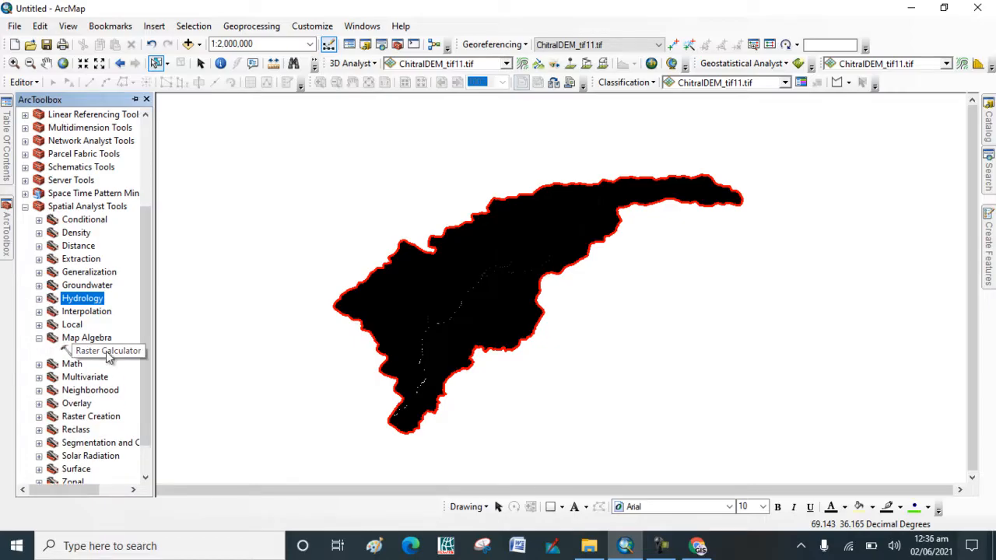
{"action": "double_click", "coordinate": [108, 351]}
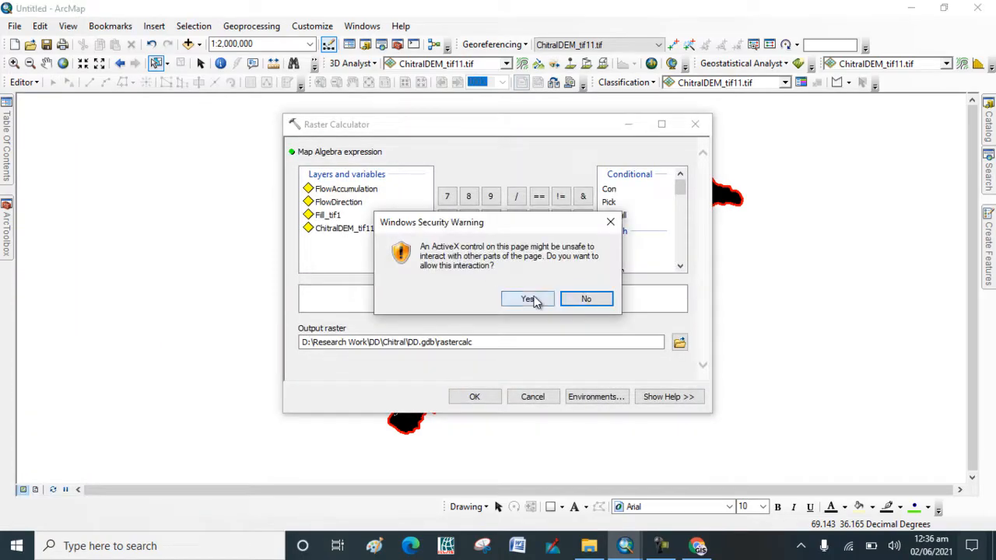
{"action": "left_click", "coordinate": [527, 299]}
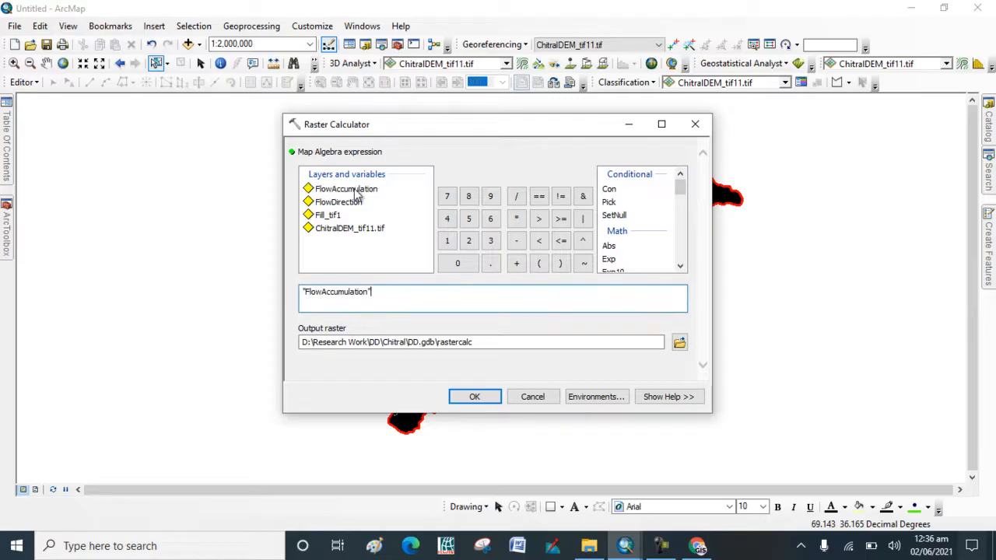
{"action": "left_click", "coordinate": [538, 219]}
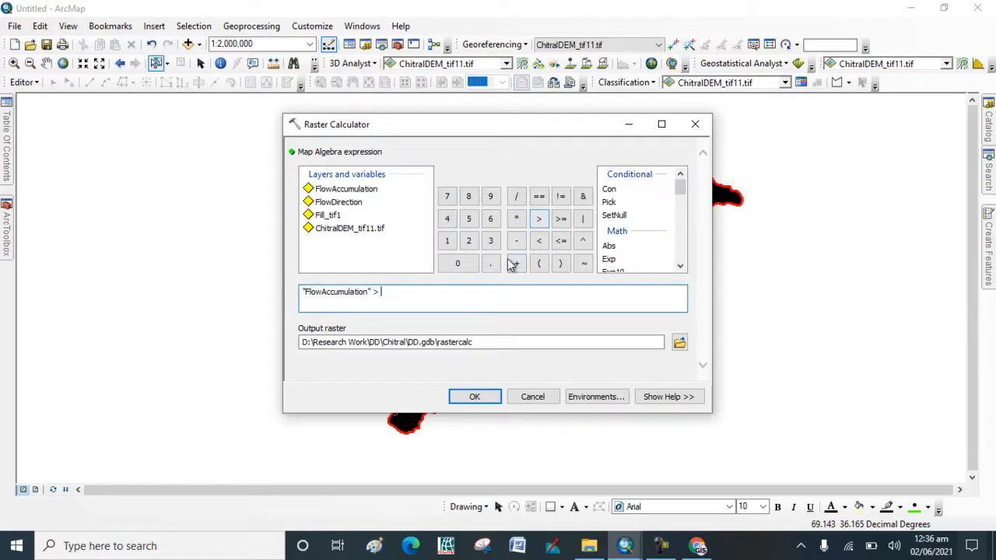
{"action": "left_click", "coordinate": [468, 240]}
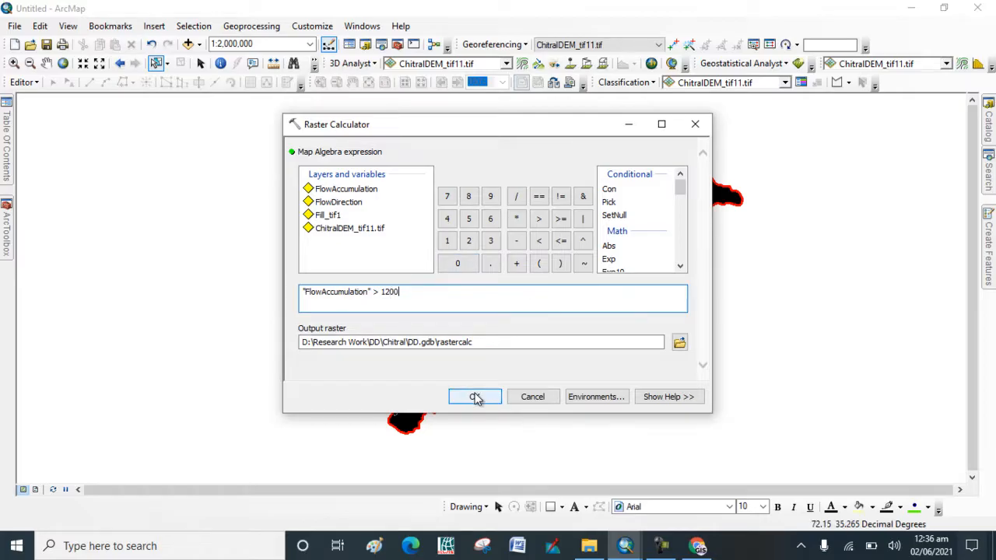
{"action": "left_click", "coordinate": [475, 396]}
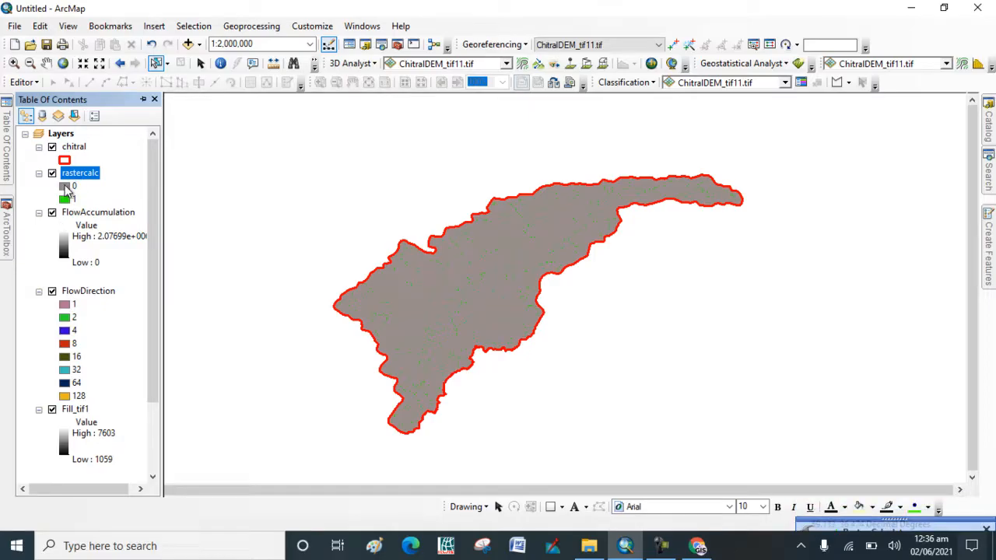
Step: Make the rastercalc 0 class hollow and give the 1 class a dark fill
{"action": "left_click", "coordinate": [65, 161]}
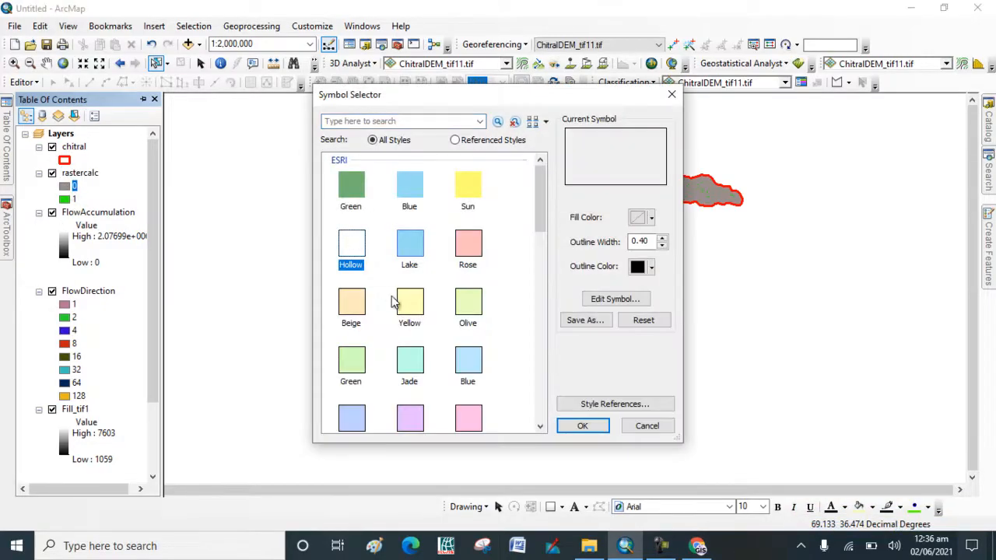
{"action": "left_click", "coordinate": [582, 426]}
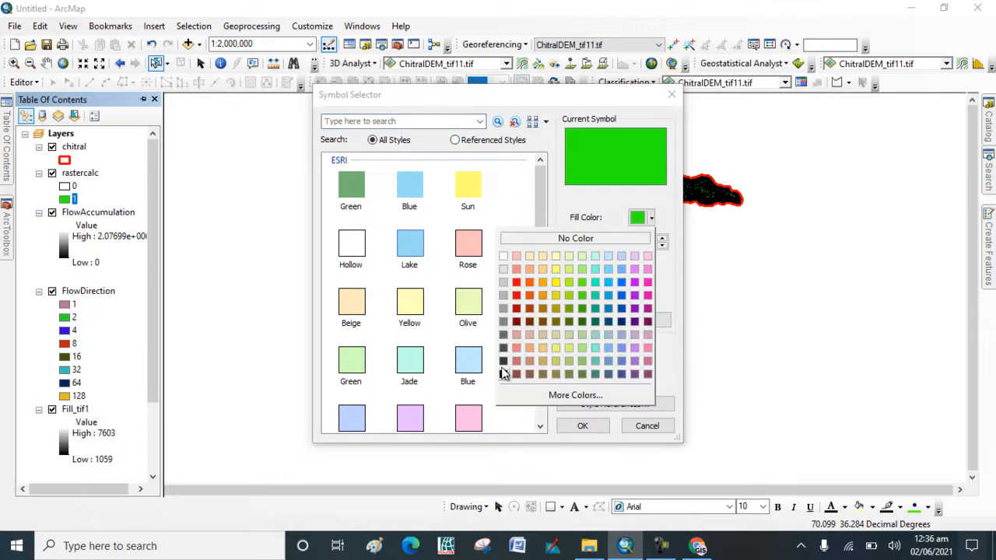
{"action": "left_click", "coordinate": [582, 425]}
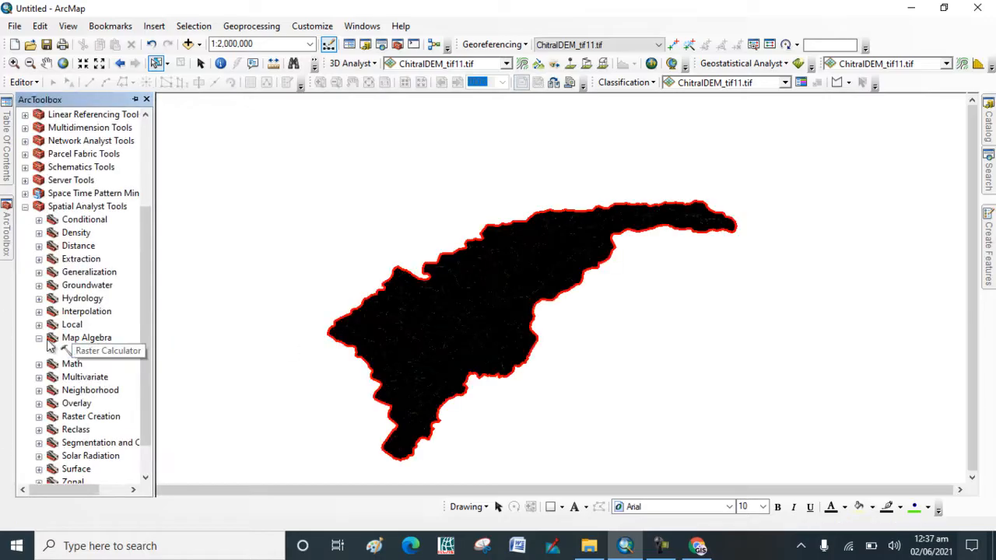
Step: Run Strahler Stream Order on rastercalc and FlowDirection, naming the output StreamOrder
{"action": "left_click", "coordinate": [87, 337]}
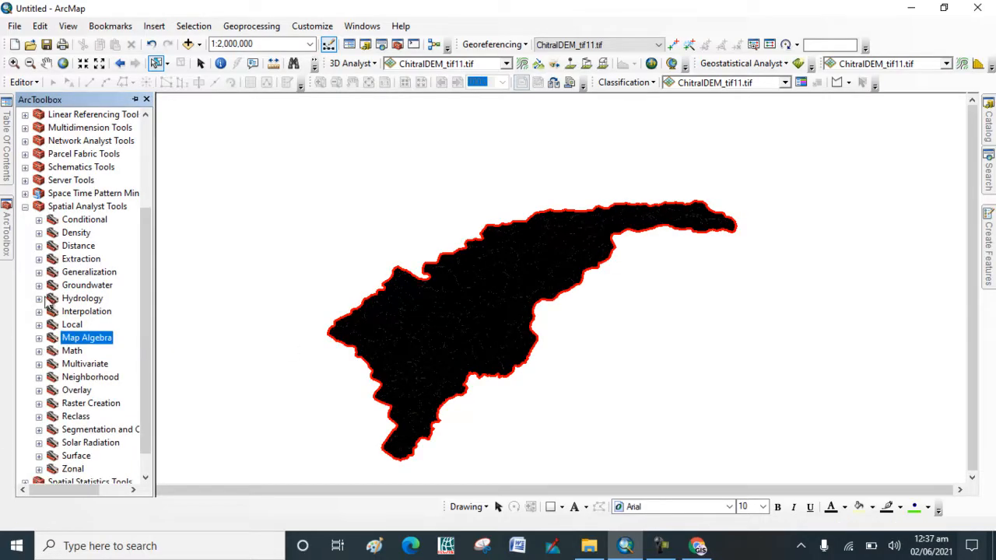
{"action": "left_click", "coordinate": [52, 298]}
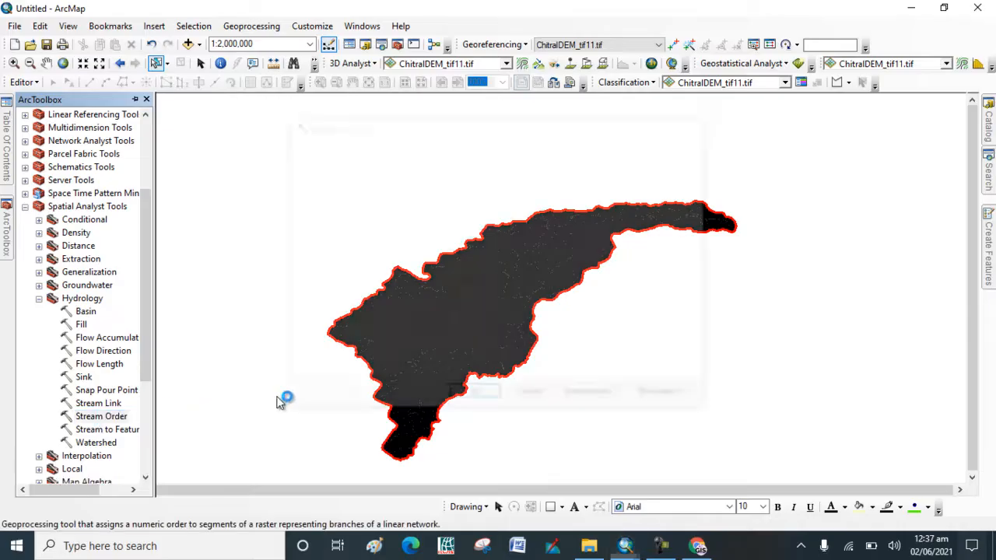
{"action": "double_click", "coordinate": [101, 416]}
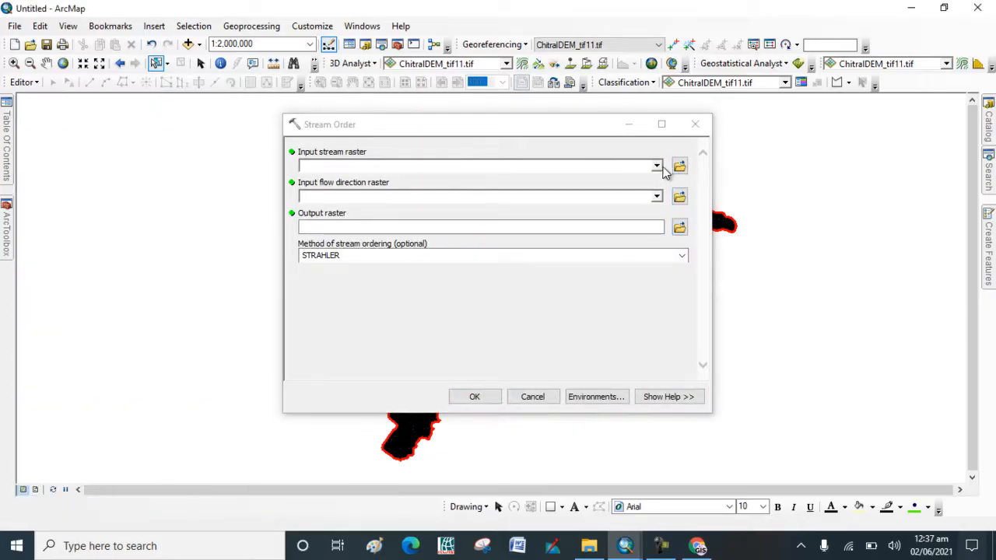
{"action": "left_click", "coordinate": [656, 165]}
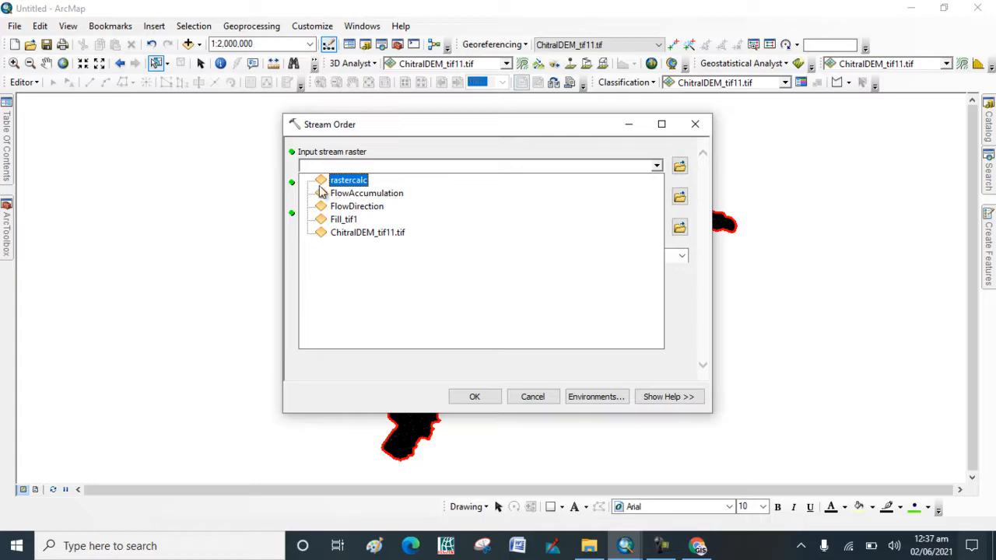
{"action": "mouse_move", "coordinate": [343, 193]}
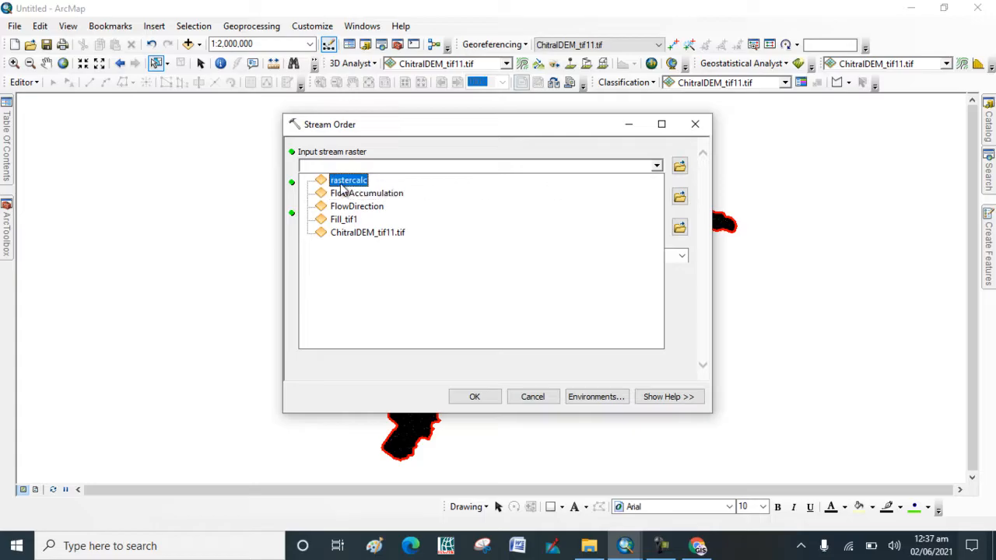
{"action": "left_click", "coordinate": [347, 180]}
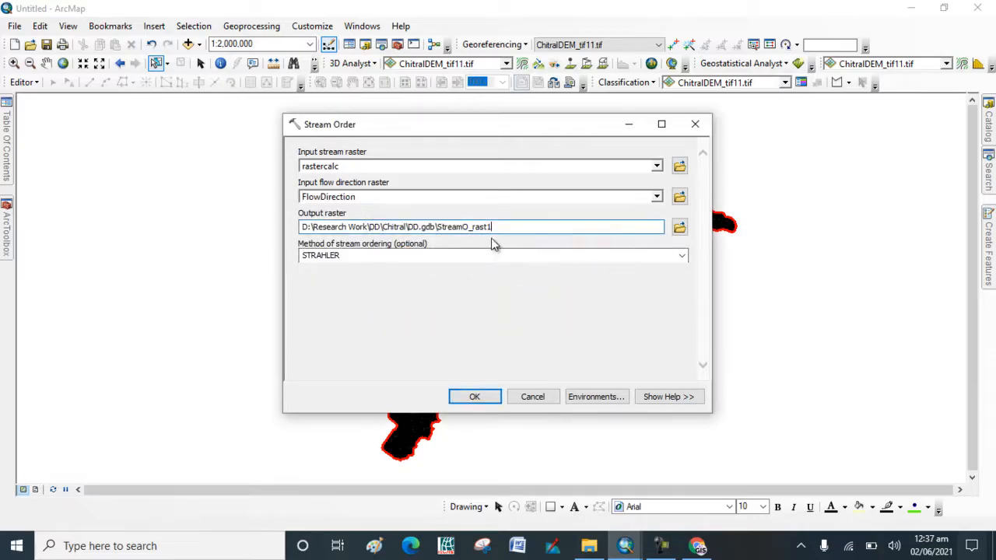
{"action": "key", "text": "BackSpace"}
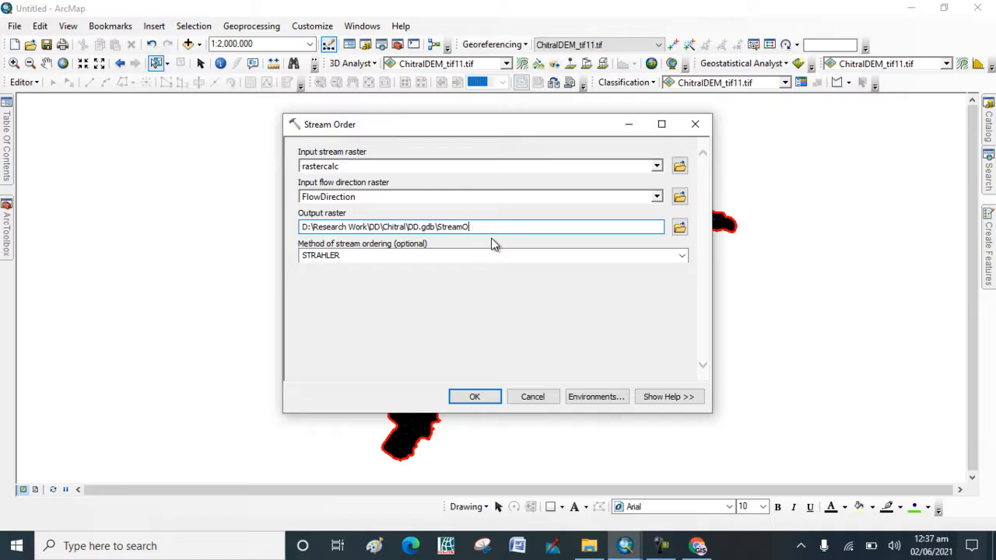
{"action": "type", "text": "der"}
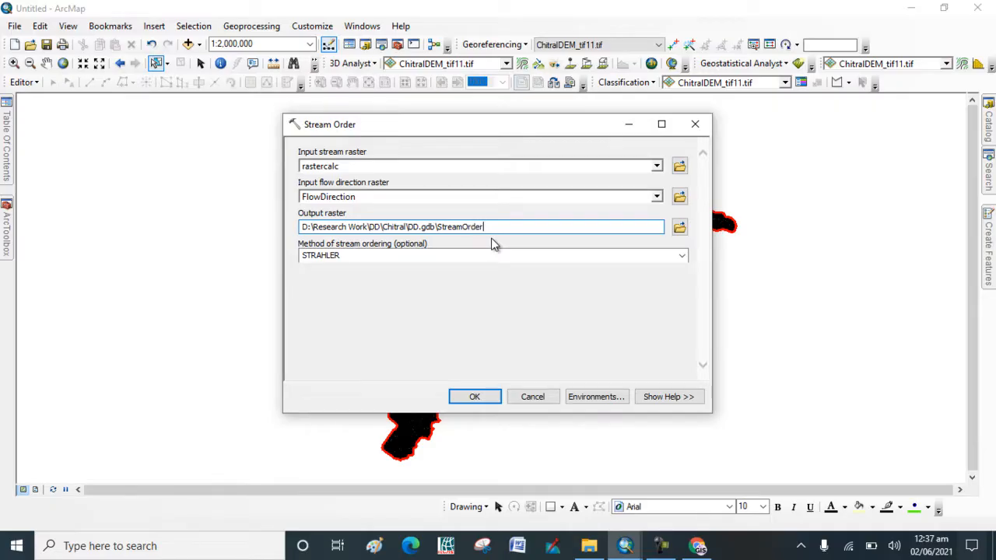
{"action": "left_click", "coordinate": [474, 397]}
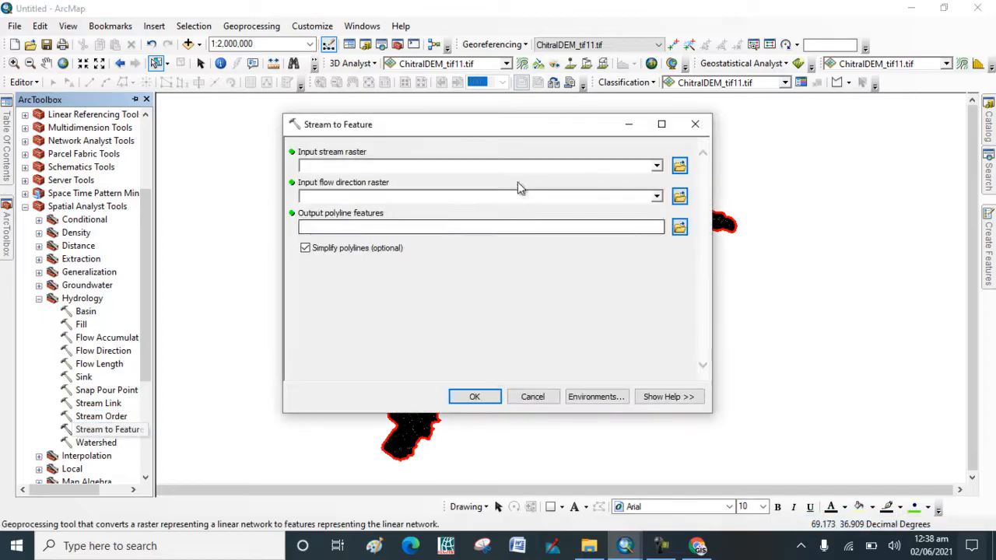
Step: Convert StreamOrder with FlowDirection into the StreamT_StreamO1 stream polyline layer
{"action": "left_click", "coordinate": [656, 165]}
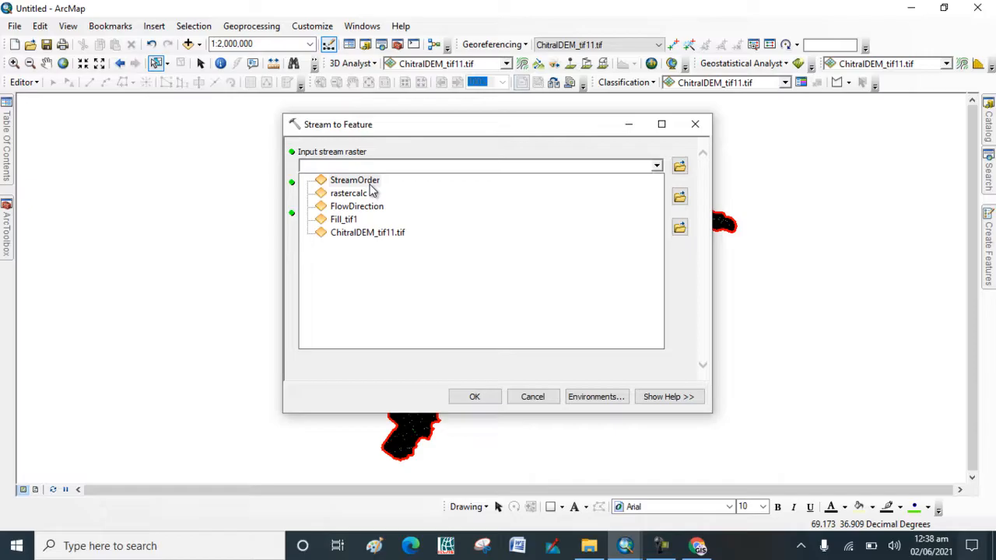
{"action": "left_click", "coordinate": [355, 180]}
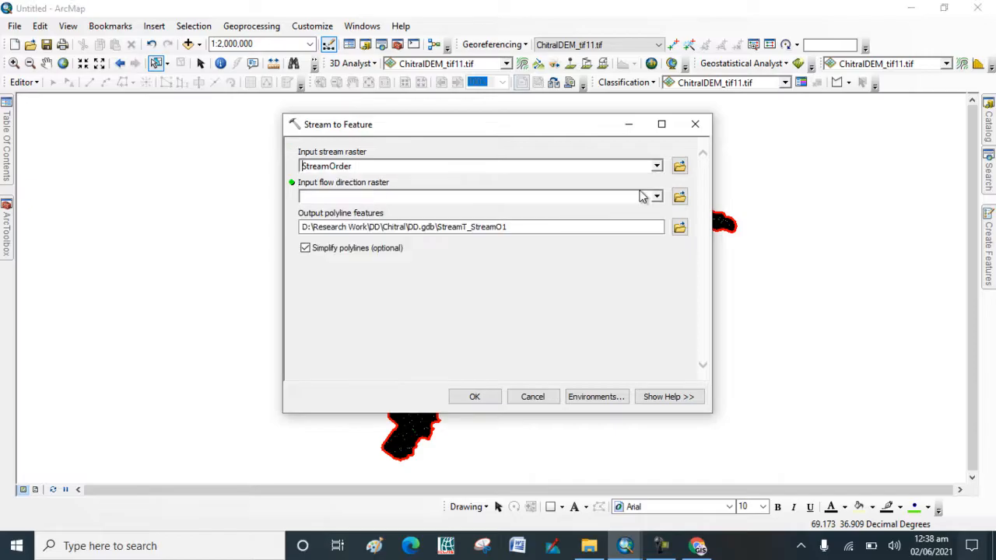
{"action": "left_click", "coordinate": [656, 196]}
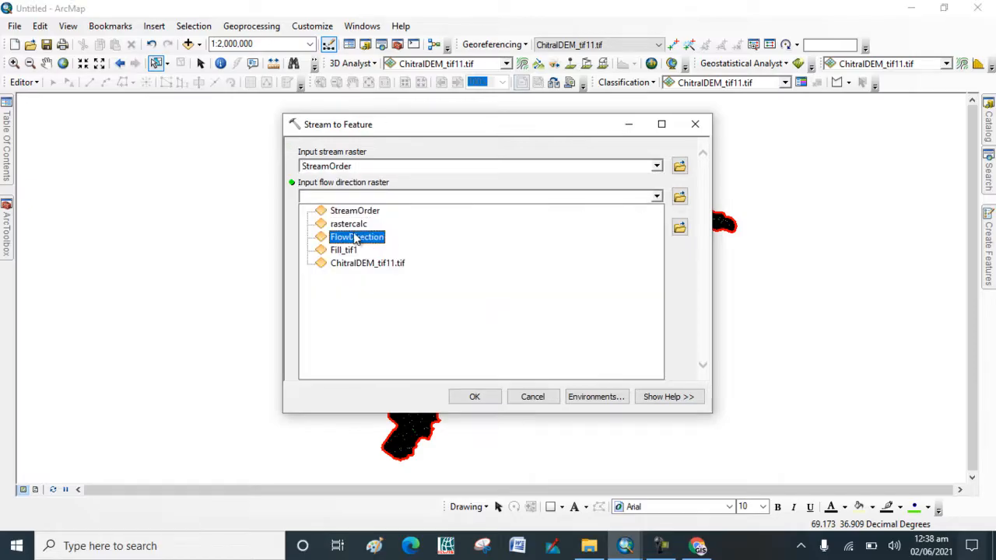
{"action": "double_click", "coordinate": [356, 237]}
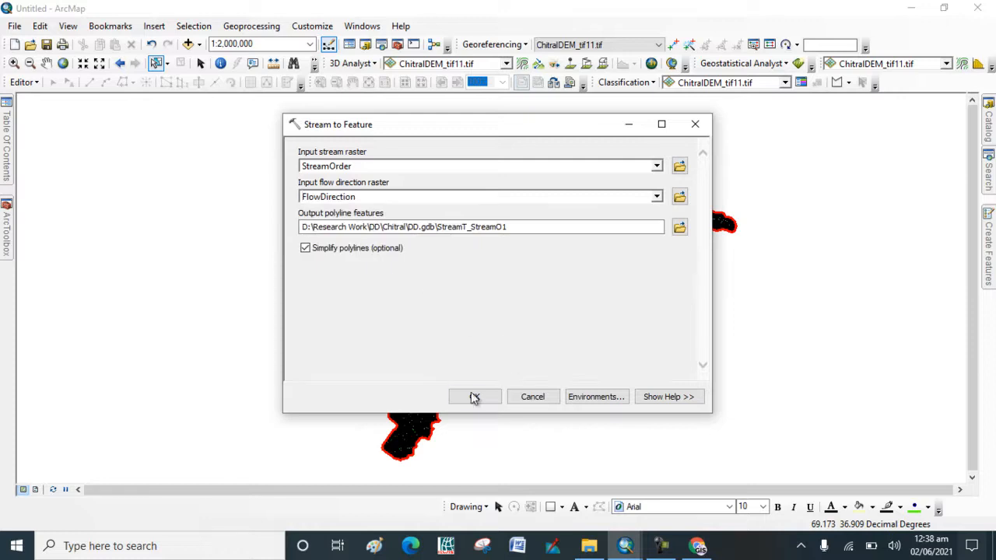
{"action": "left_click", "coordinate": [475, 396]}
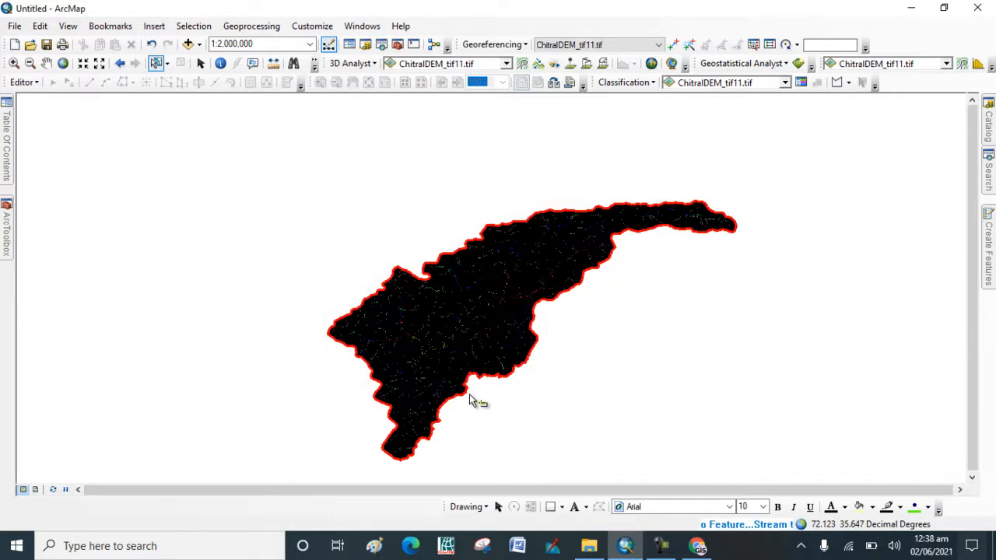
{"action": "mouse_move", "coordinate": [552, 261]}
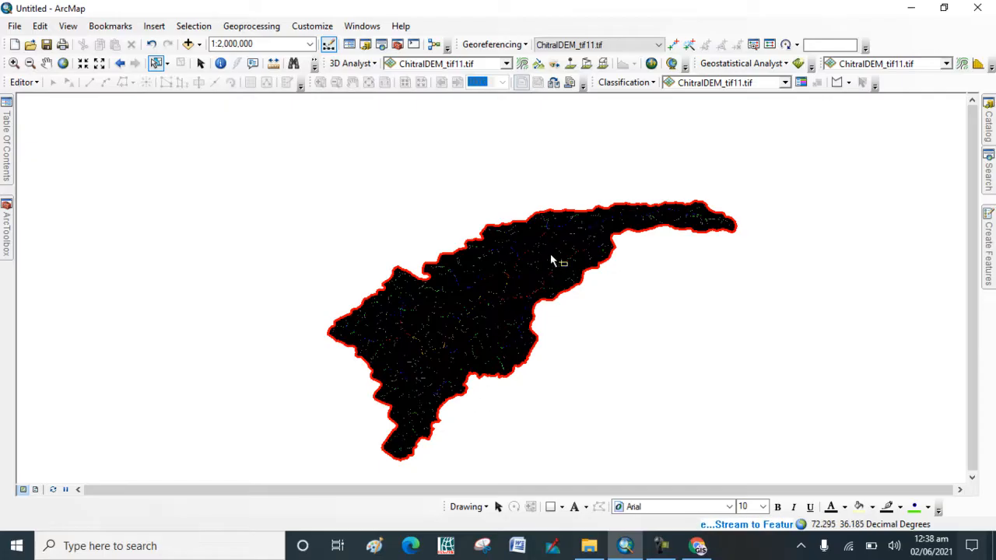
{"action": "left_click", "coordinate": [561, 245]}
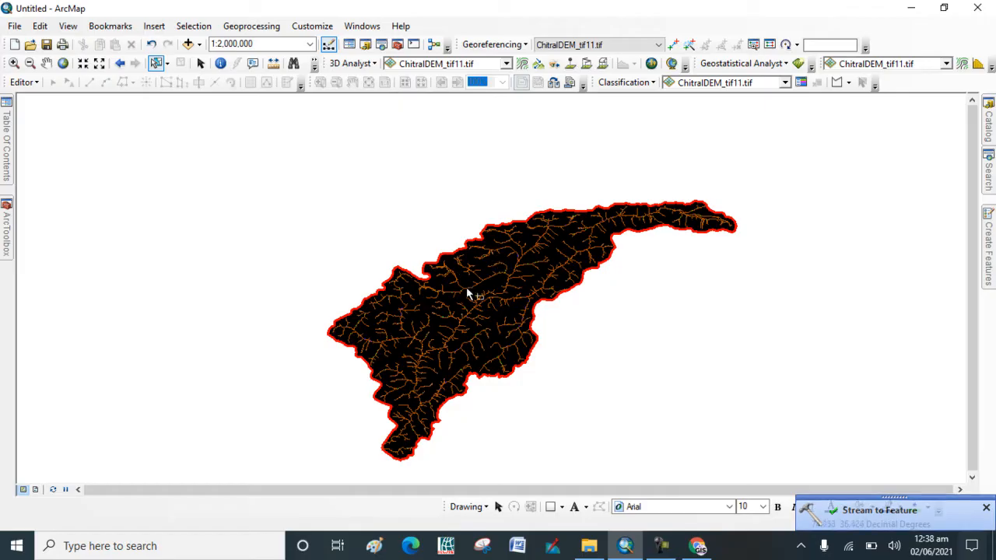
{"action": "mouse_move", "coordinate": [22, 222]}
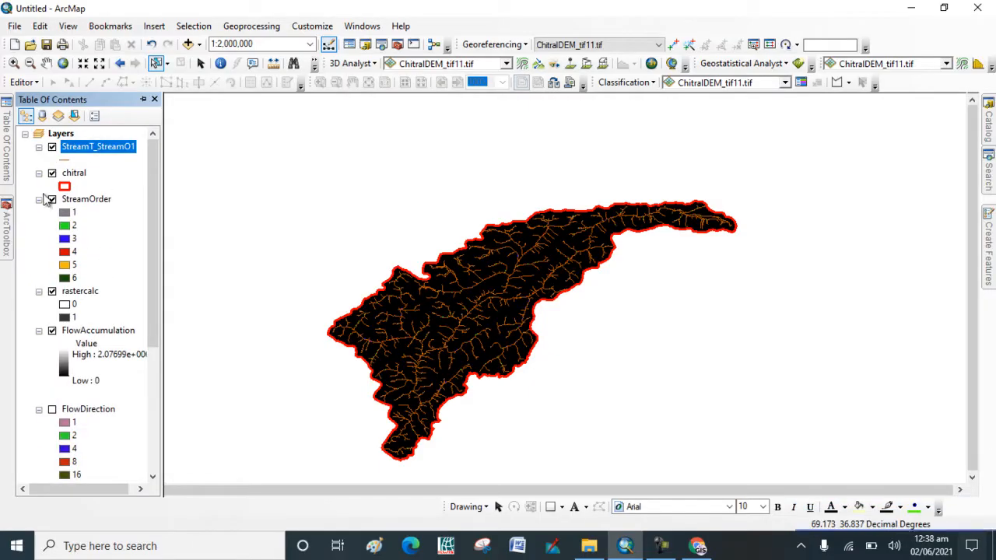
Step: Hide the StreamOrder raster and other layers so only StreamT_StreamO1 shows
{"action": "left_click", "coordinate": [52, 200]}
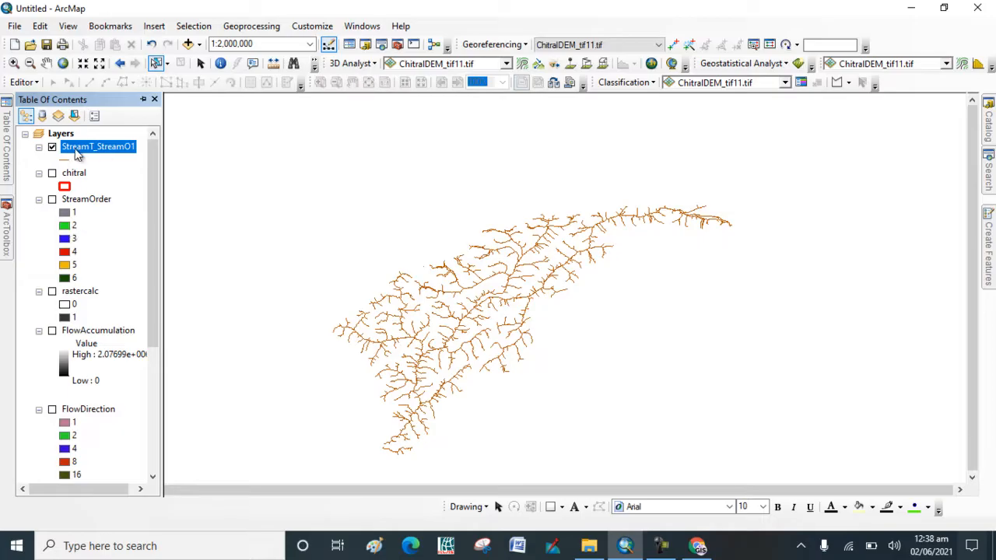
{"action": "mouse_move", "coordinate": [62, 184]}
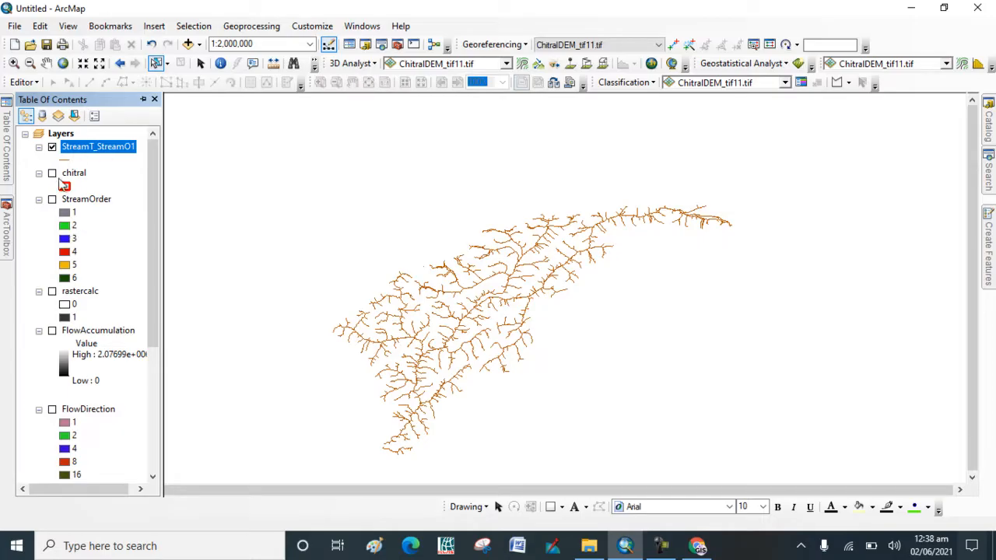
{"action": "left_click", "coordinate": [52, 173]}
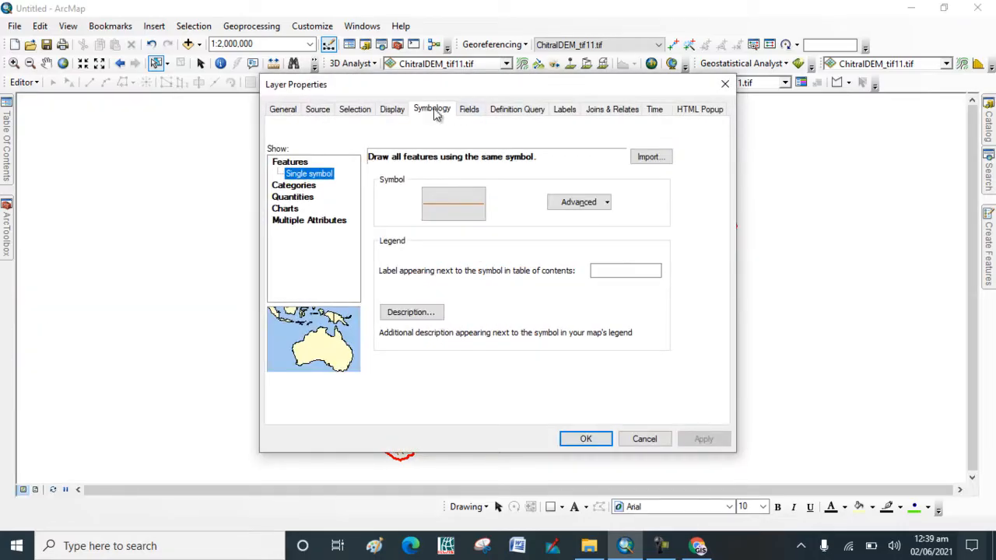
Step: Categorize StreamT_StreamO1 by unique grid_code values 1–6, excluding all other values, and apply
{"action": "left_click", "coordinate": [294, 172]}
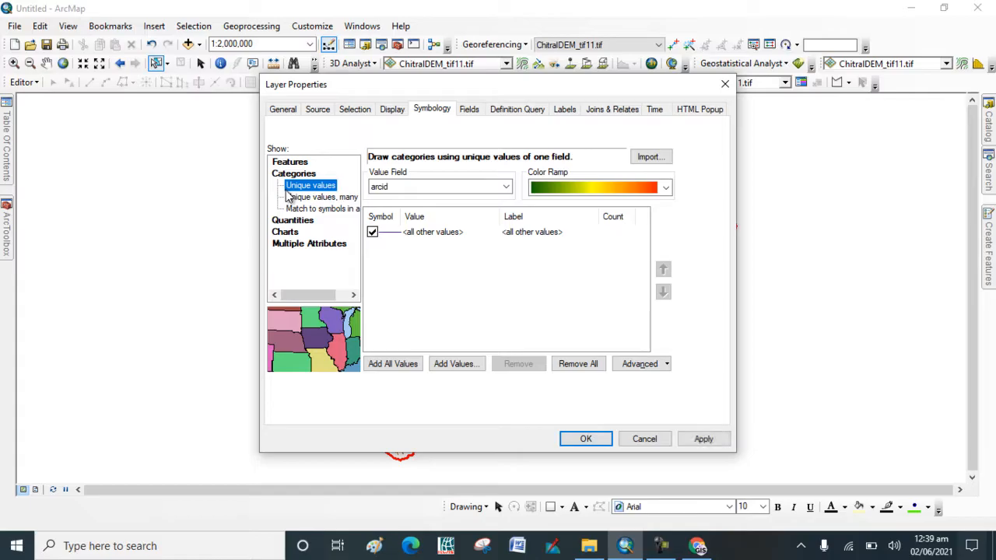
{"action": "left_click", "coordinate": [505, 186]}
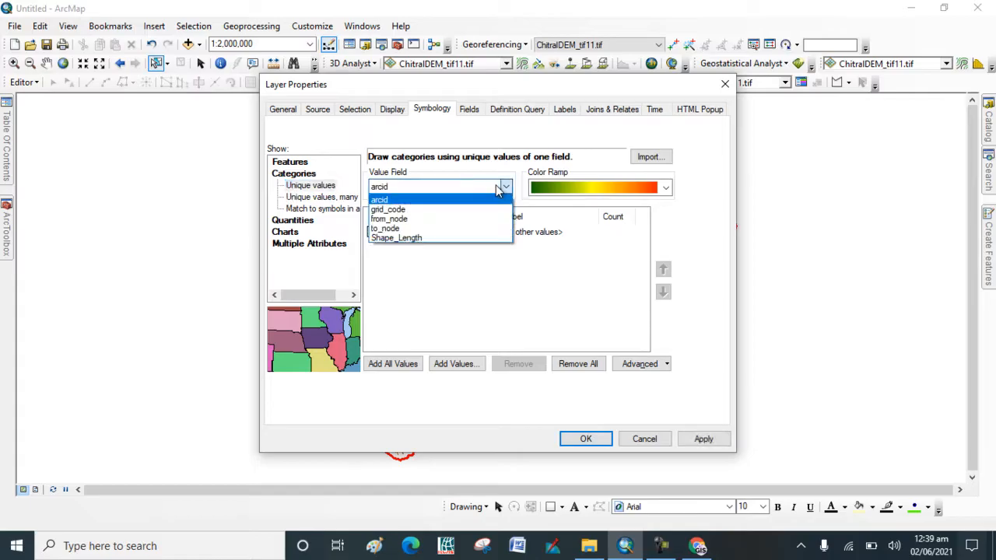
{"action": "left_click", "coordinate": [387, 209]}
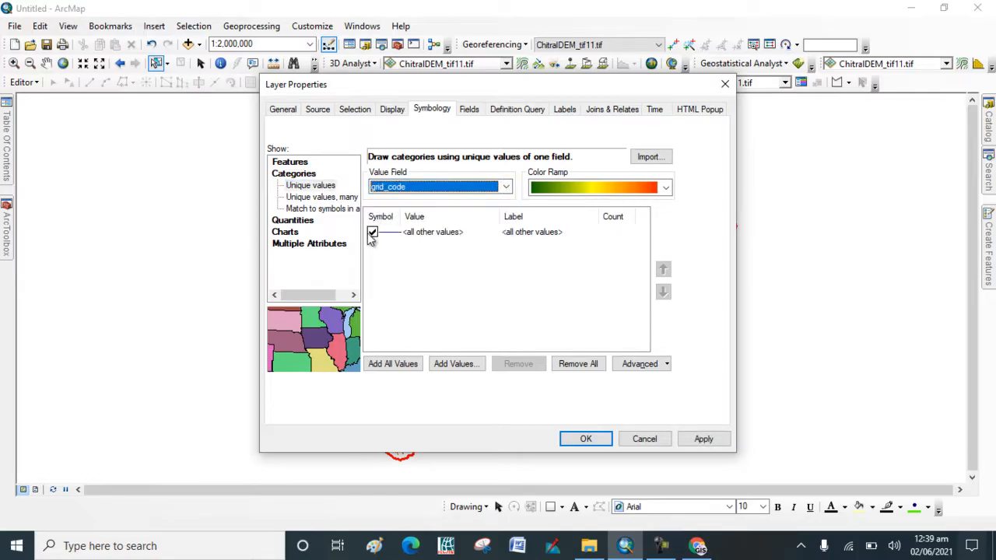
{"action": "left_click", "coordinate": [392, 363]}
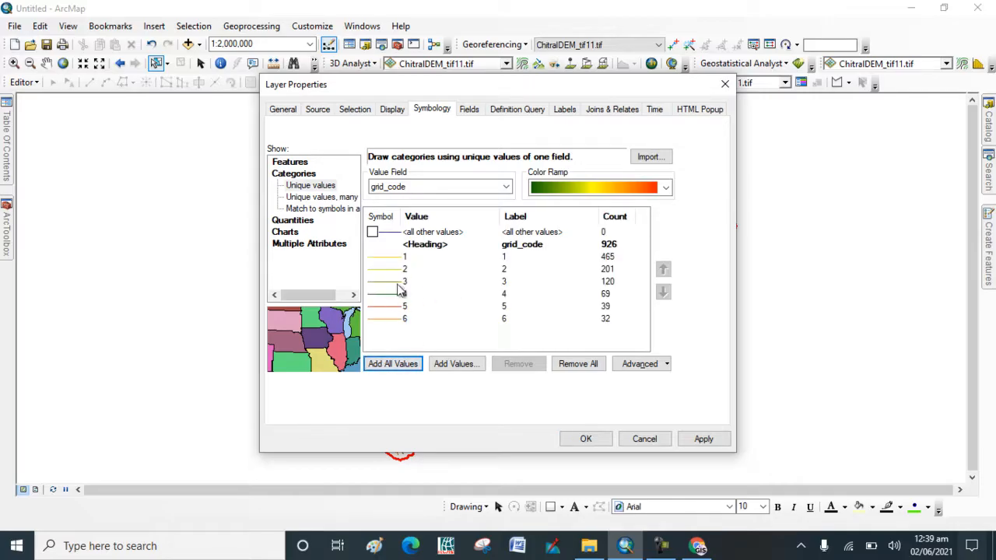
{"action": "left_click", "coordinate": [702, 439]}
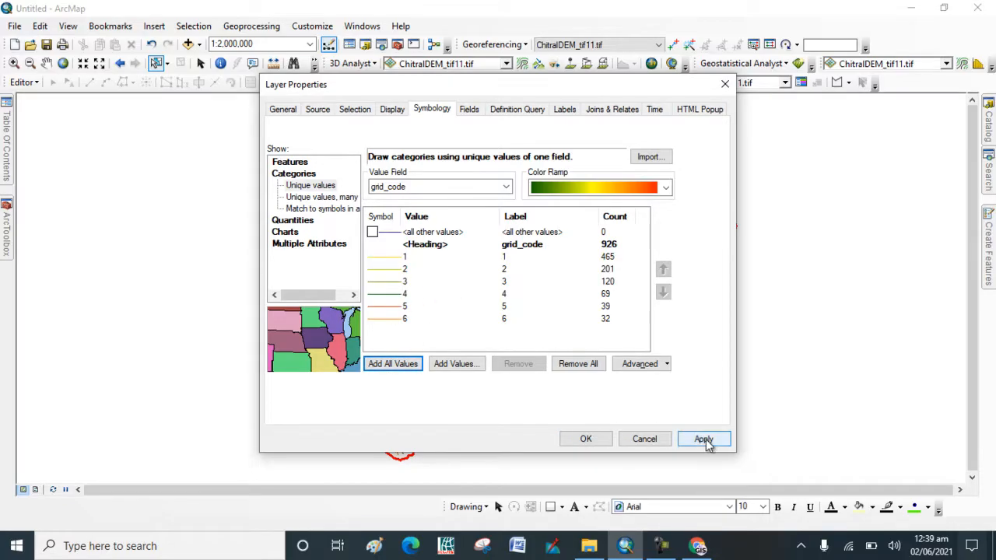
{"action": "left_click", "coordinate": [703, 439]}
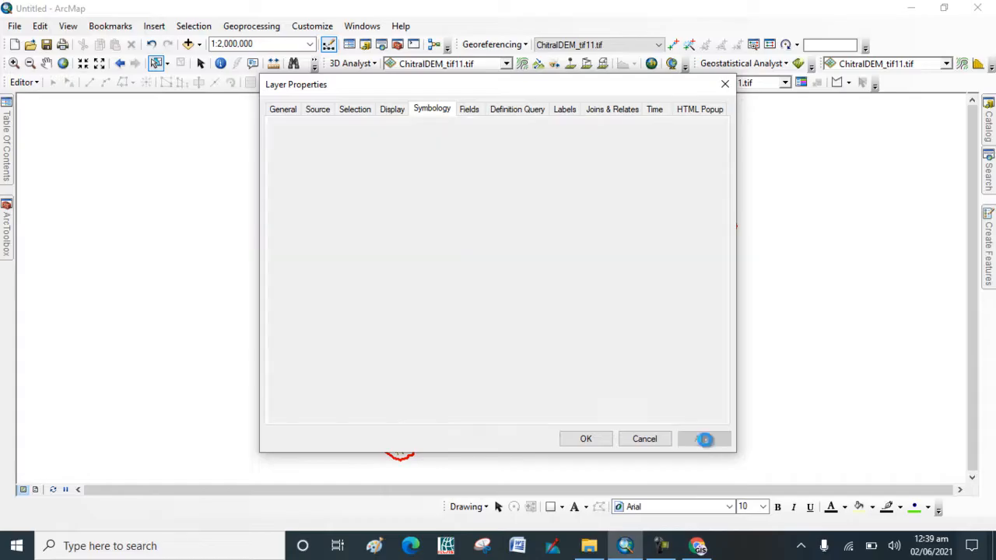
{"action": "left_click", "coordinate": [585, 438]}
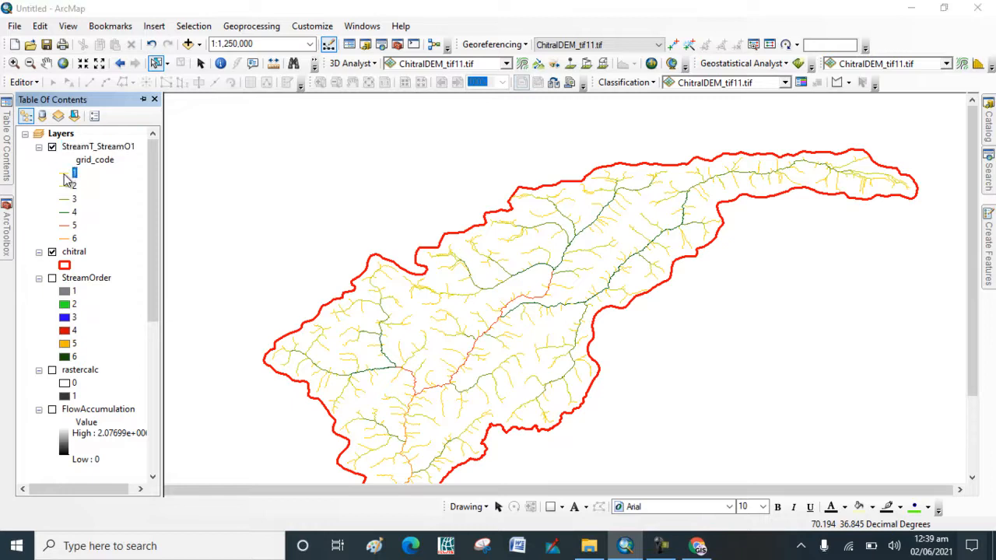
Step: Draw order 1 streams as a yellow line and order 2 as a thicker olive line
{"action": "left_click", "coordinate": [73, 172]}
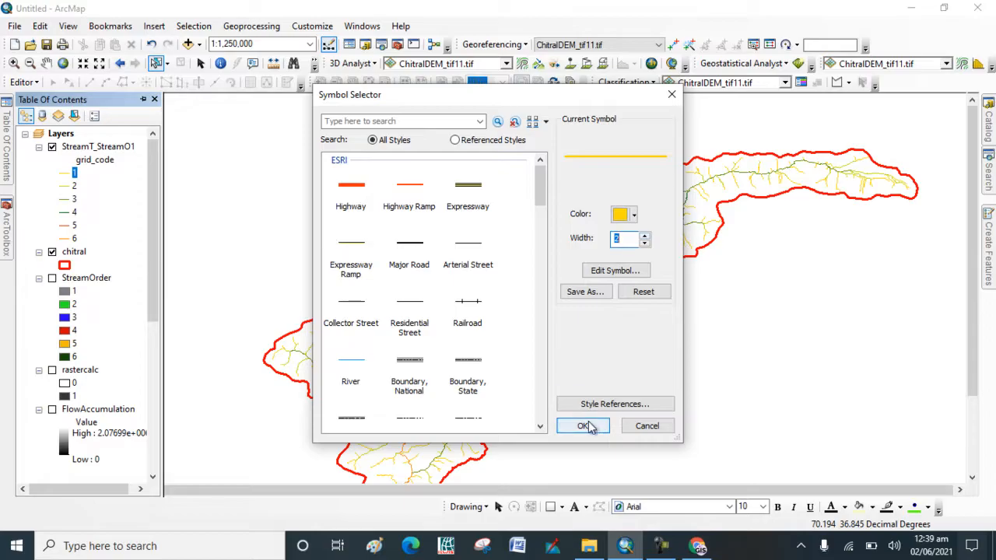
{"action": "left_click", "coordinate": [582, 425]}
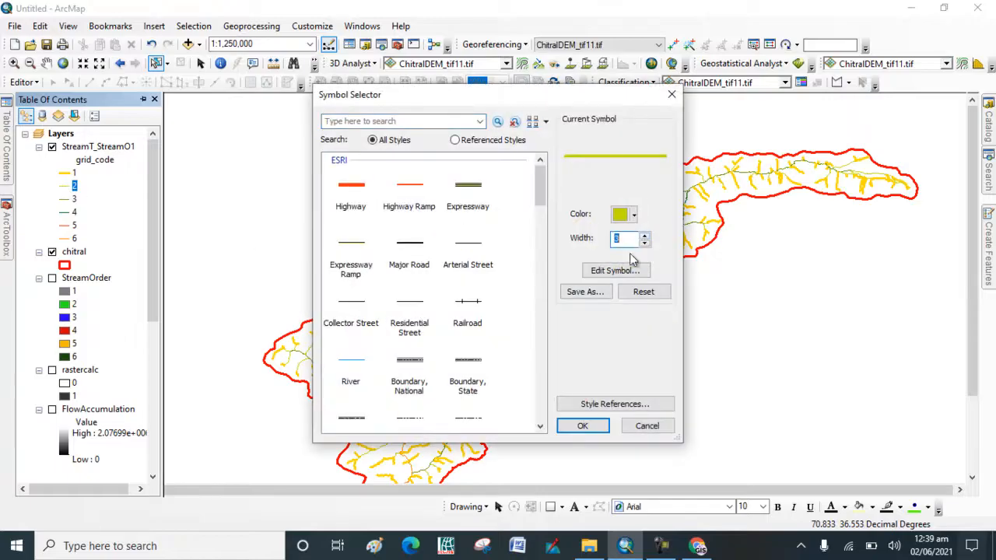
{"action": "left_click", "coordinate": [582, 426]}
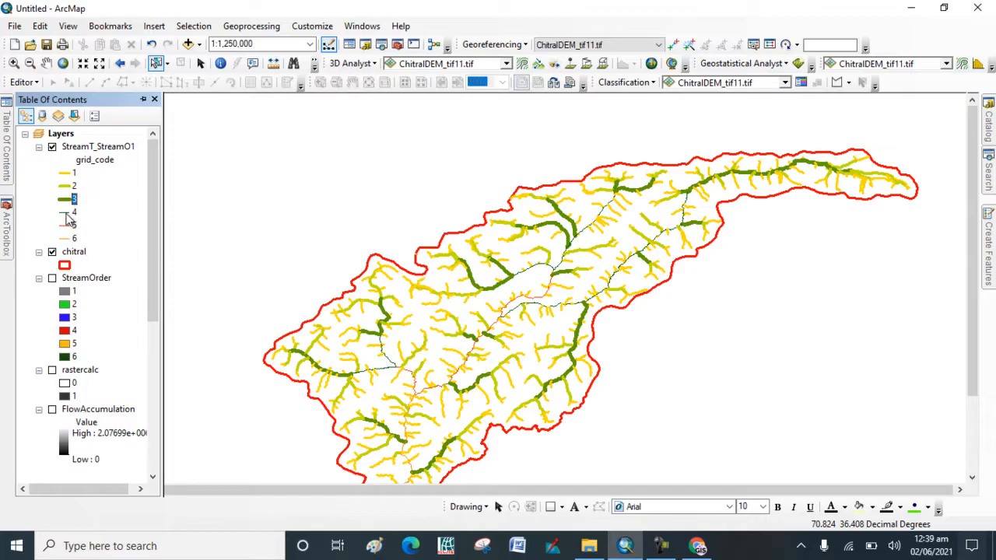
Step: Give orders 4–6 thick dark green, wider red, and thick orange line symbols
{"action": "left_click", "coordinate": [65, 198]}
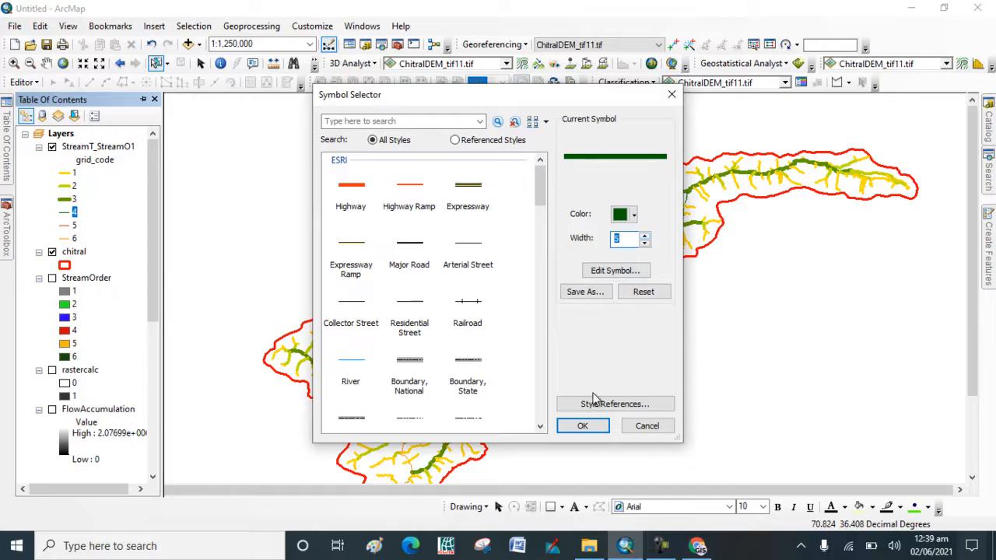
{"action": "left_click", "coordinate": [582, 426]}
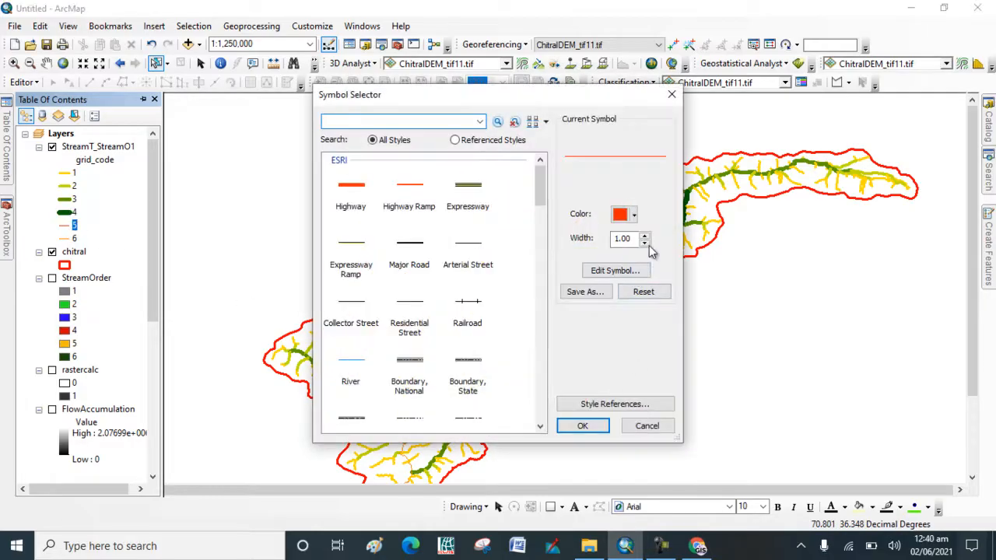
{"action": "left_click", "coordinate": [650, 235]}
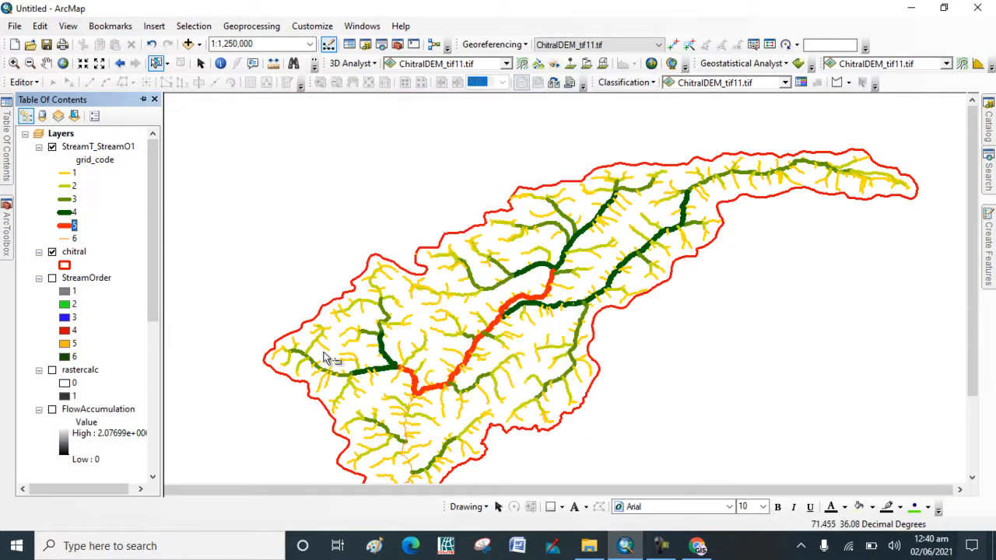
{"action": "left_click", "coordinate": [64, 238]}
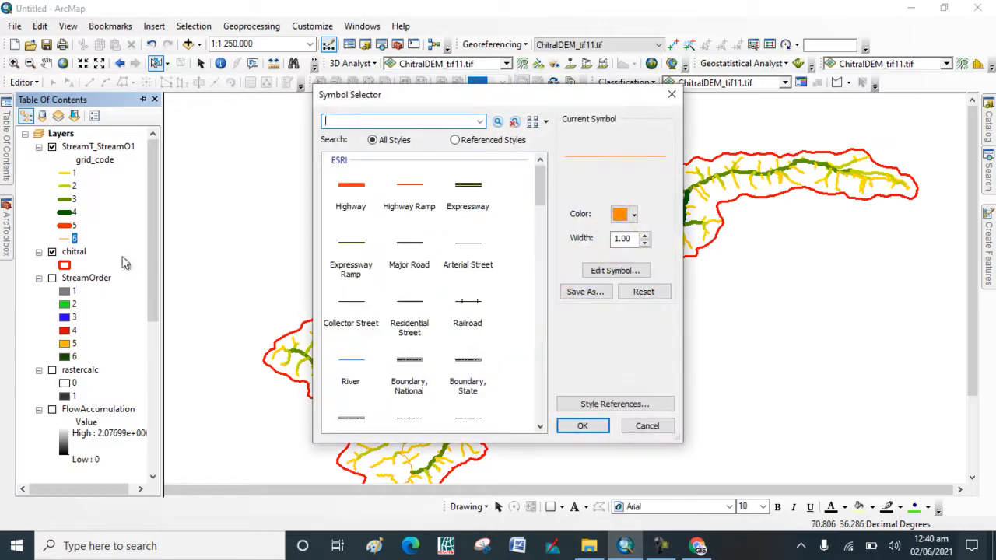
{"action": "left_click", "coordinate": [644, 235]}
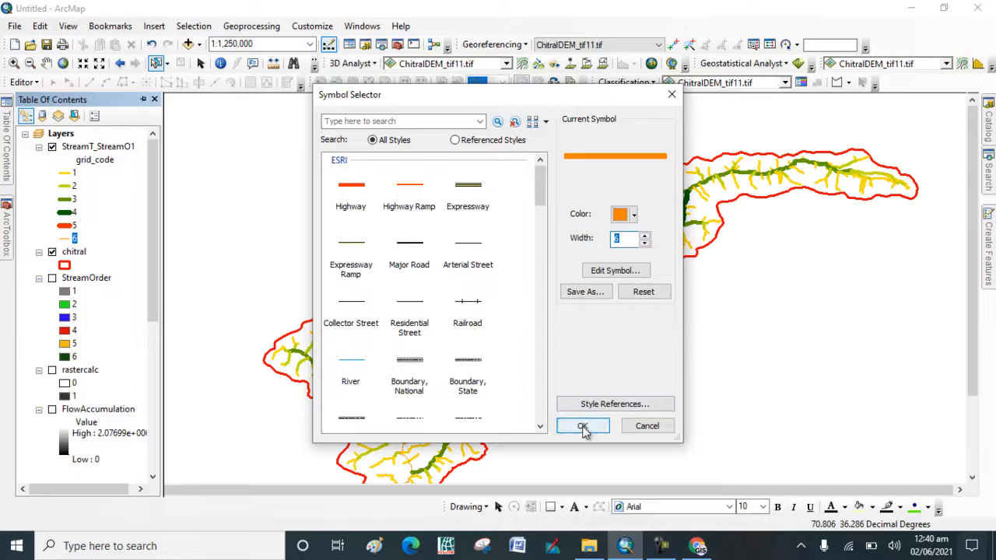
{"action": "left_click", "coordinate": [582, 426]}
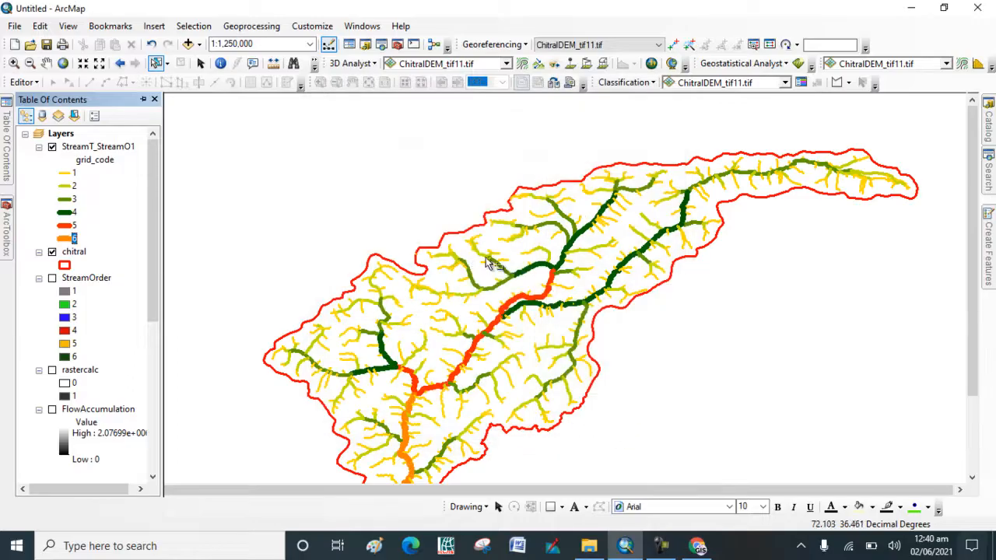